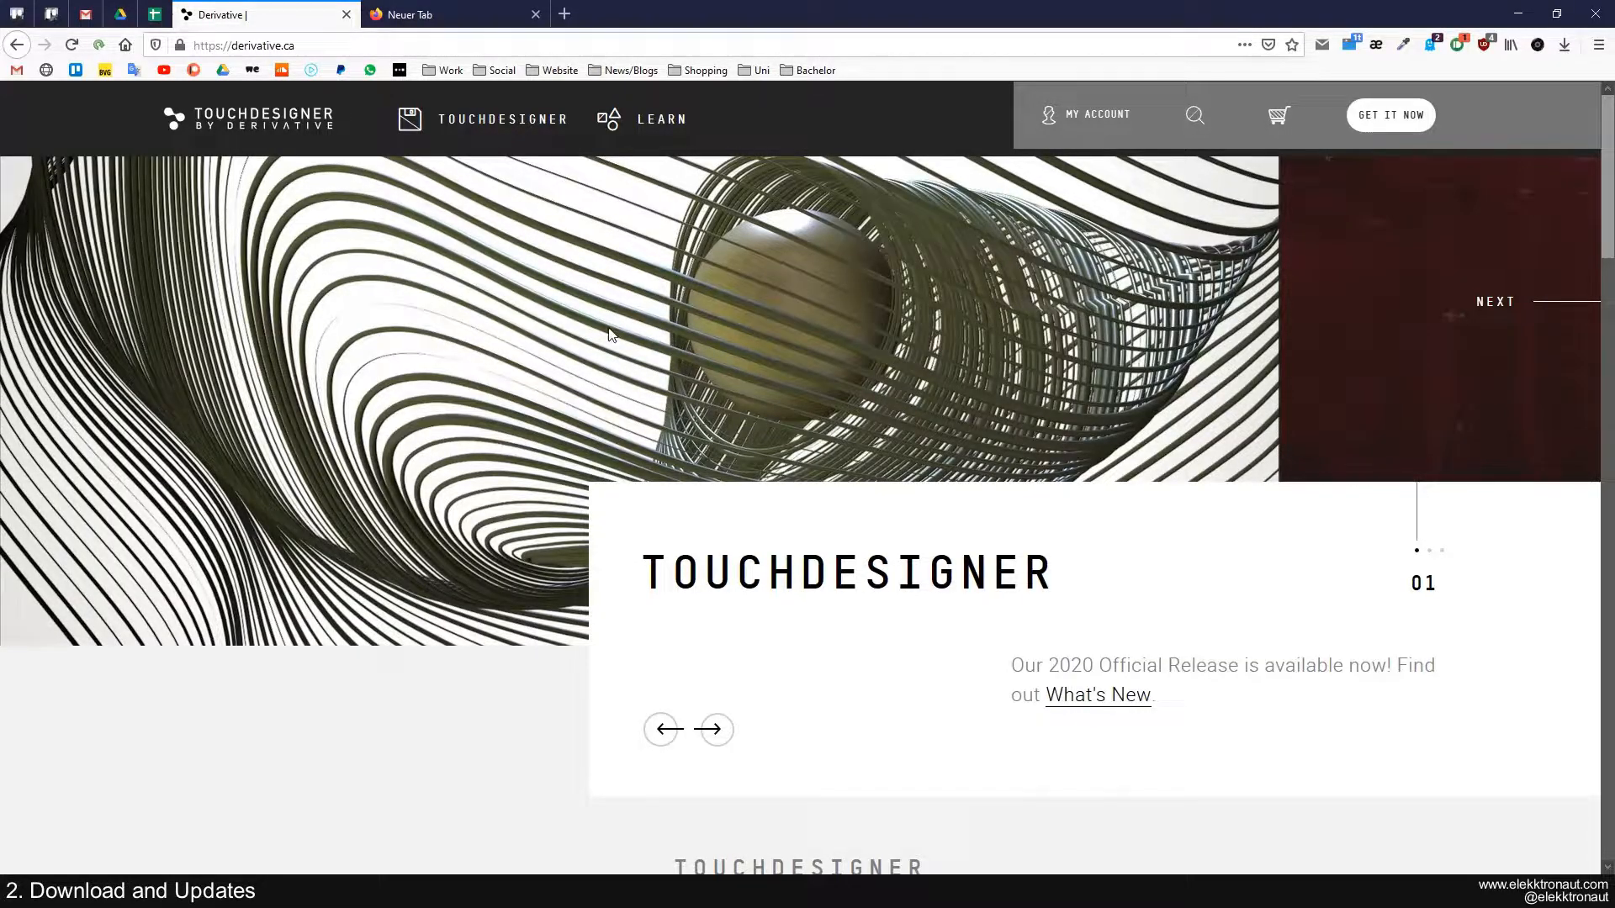
mouse_move(1308, 248)
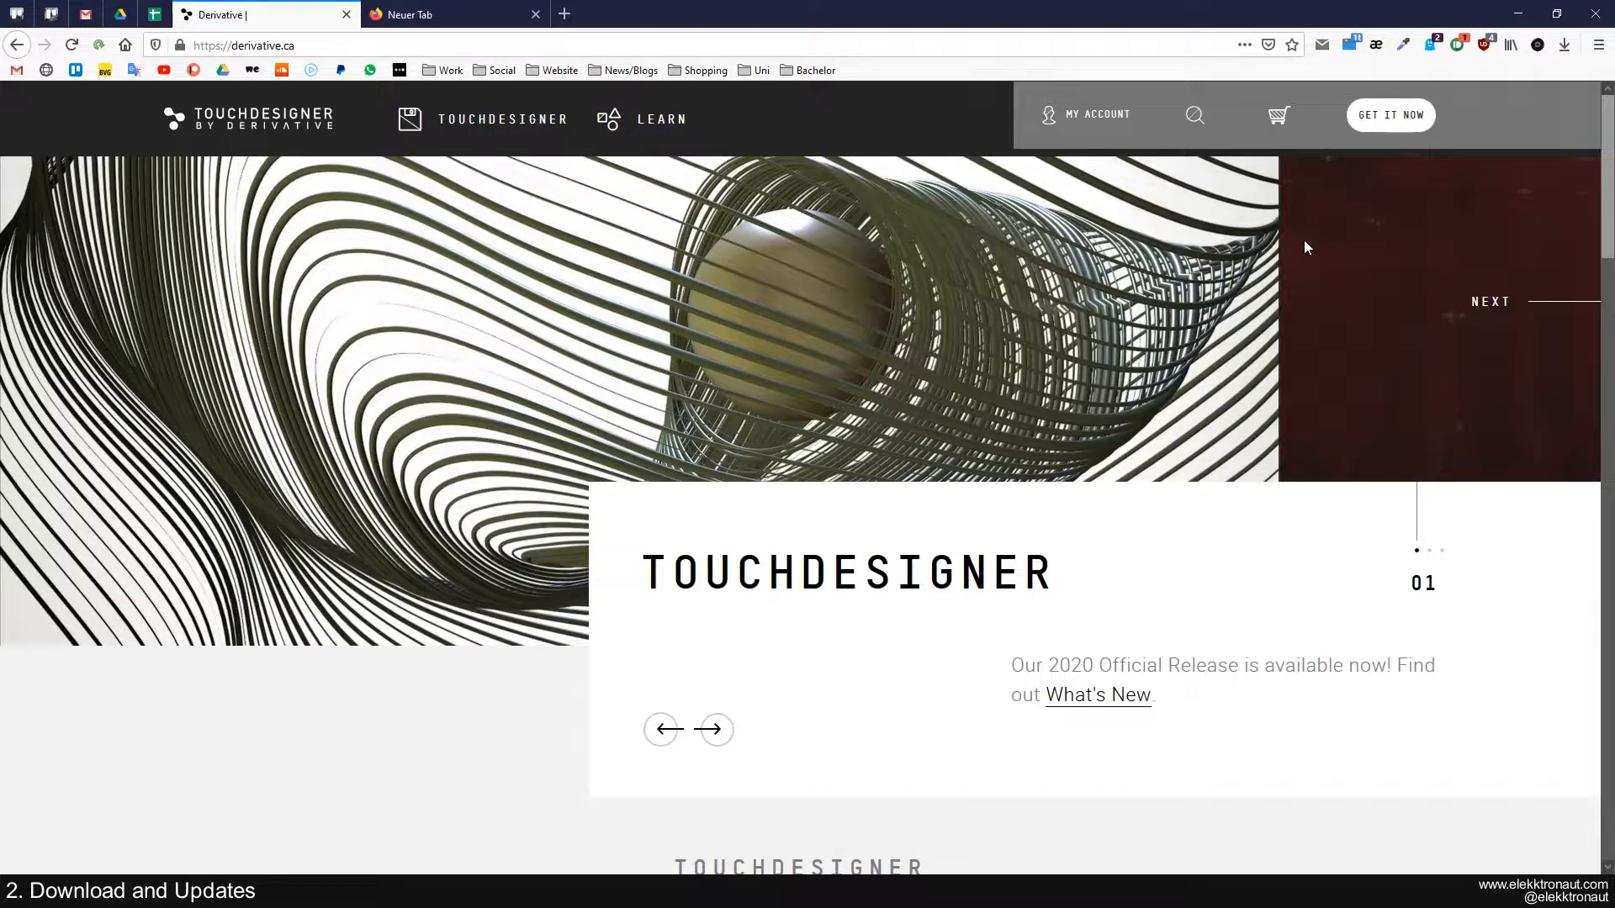
Open the TouchDesigner download page, start the Windows installer download, then cancel it
left_click(252, 45)
type("/download")
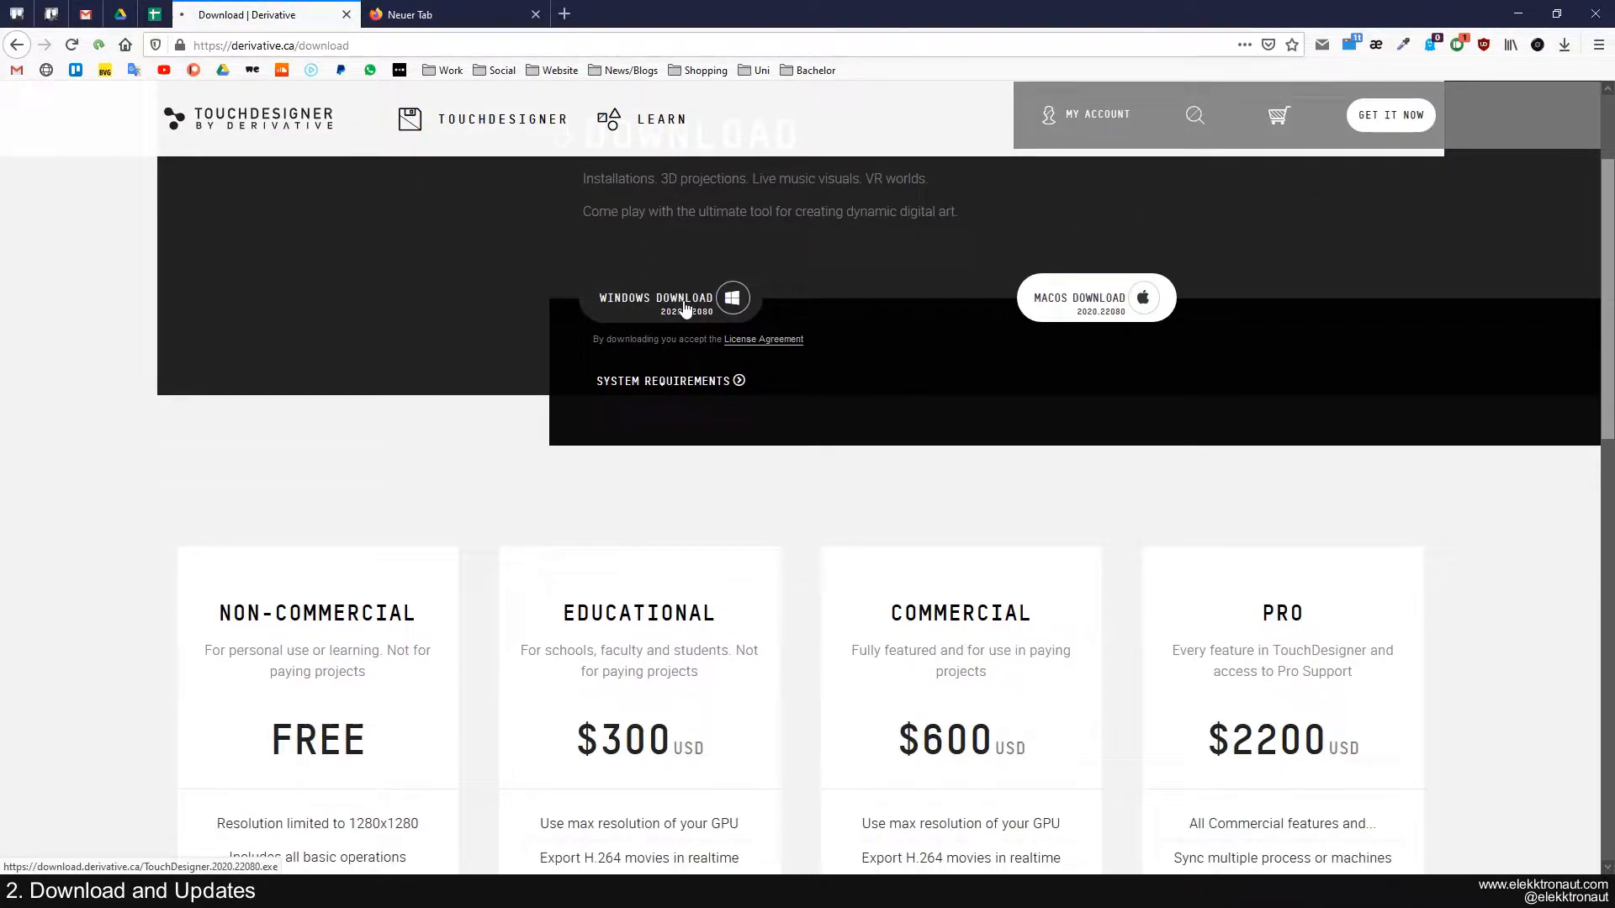
left_click(669, 298)
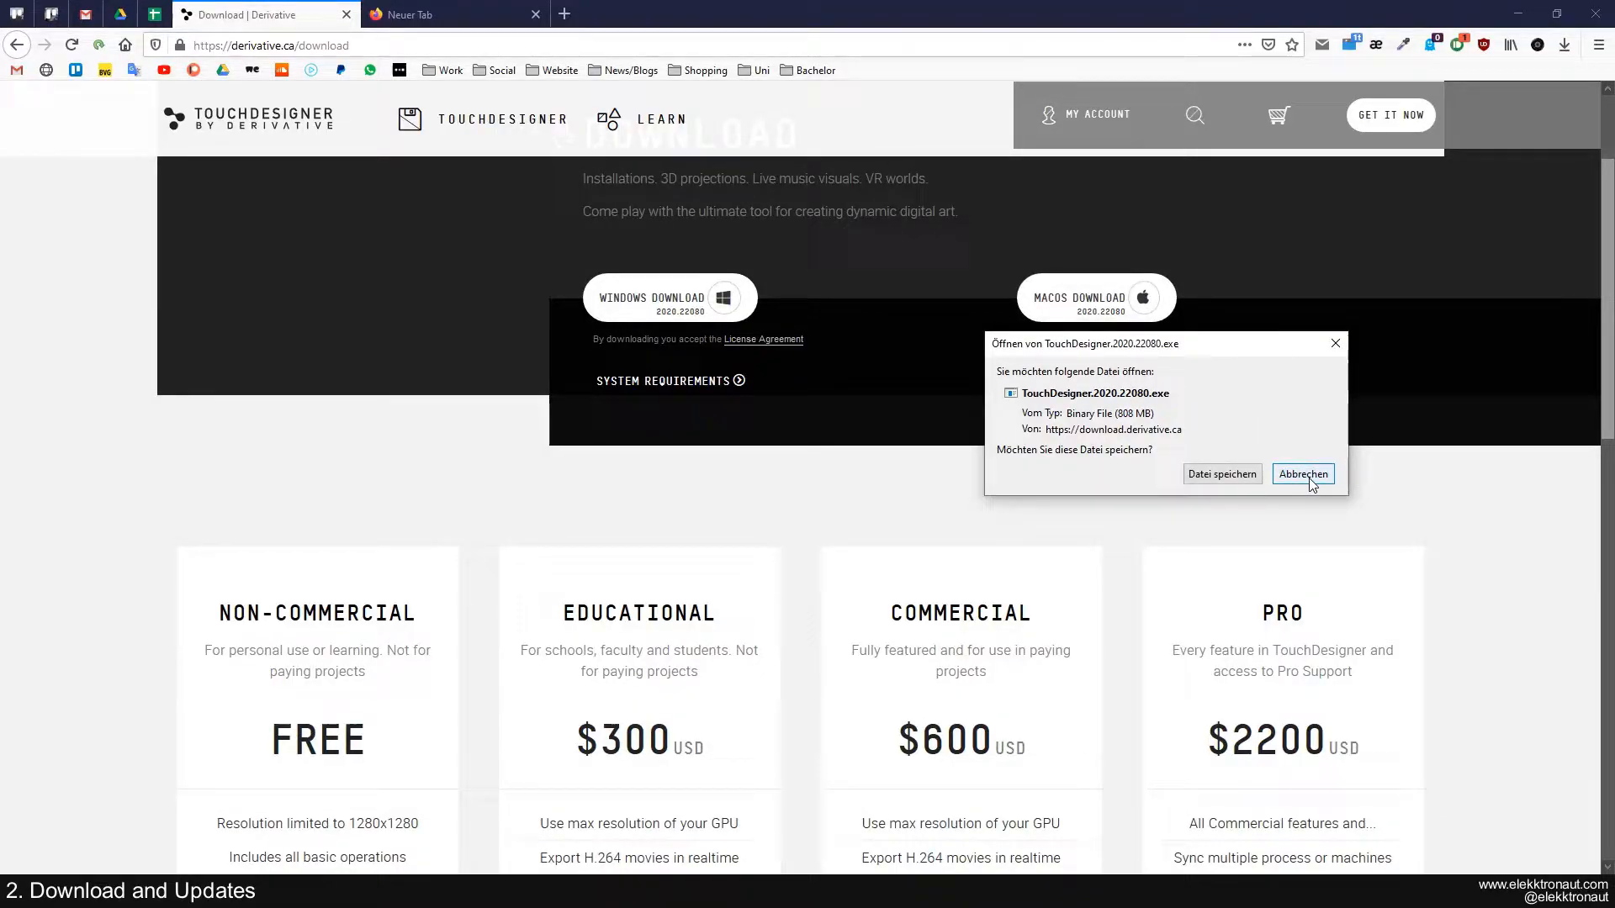
left_click(1303, 473)
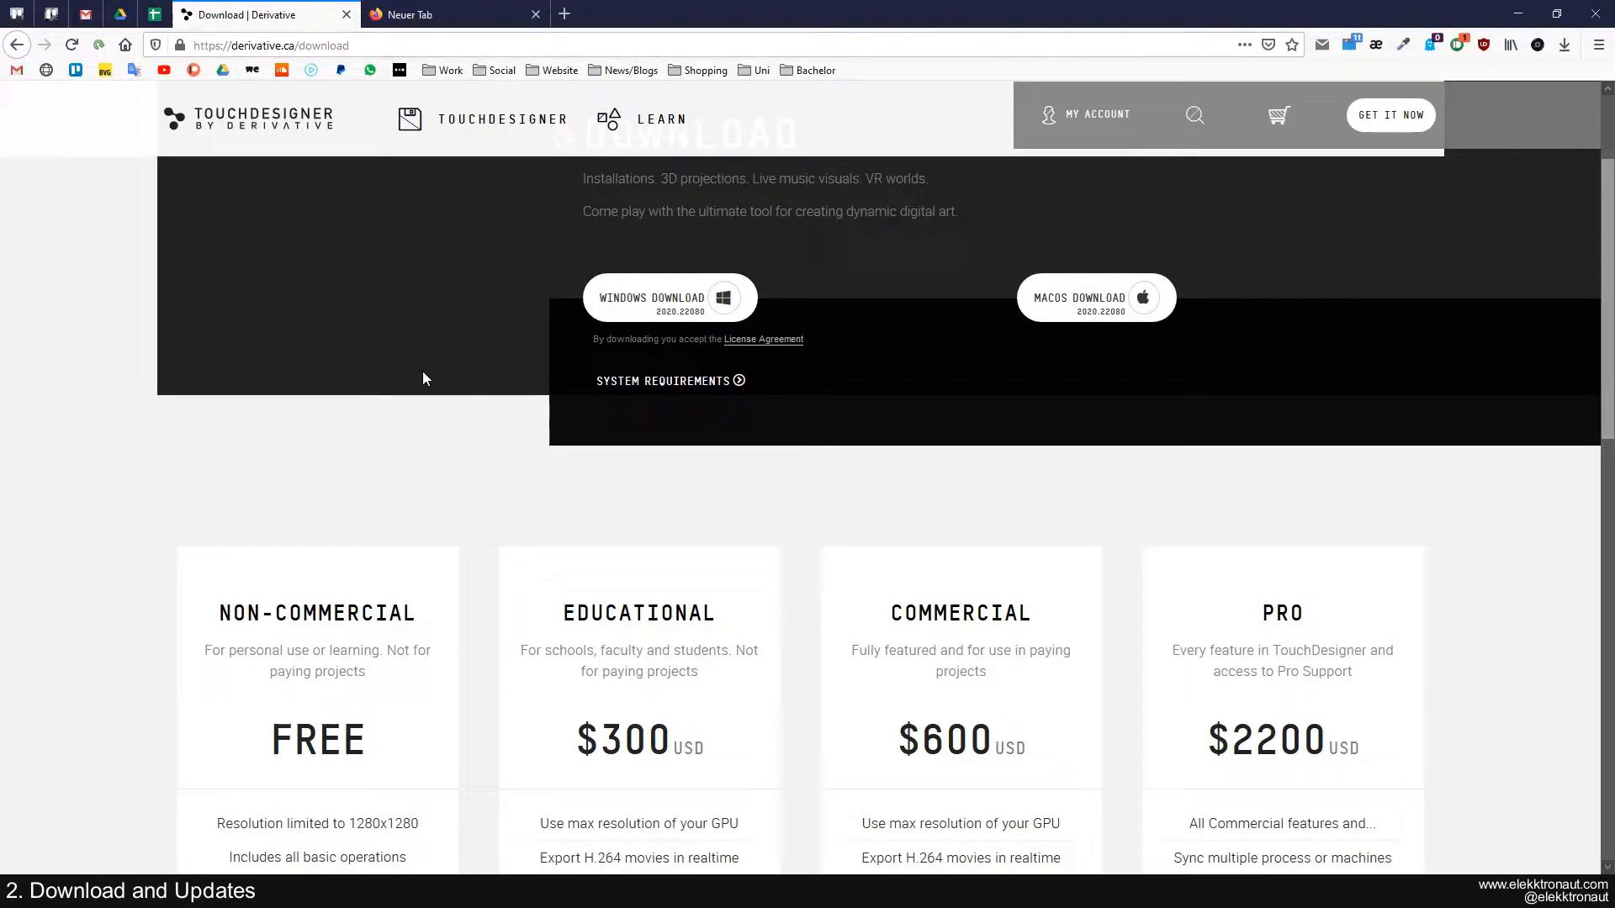
scroll("down", 3)
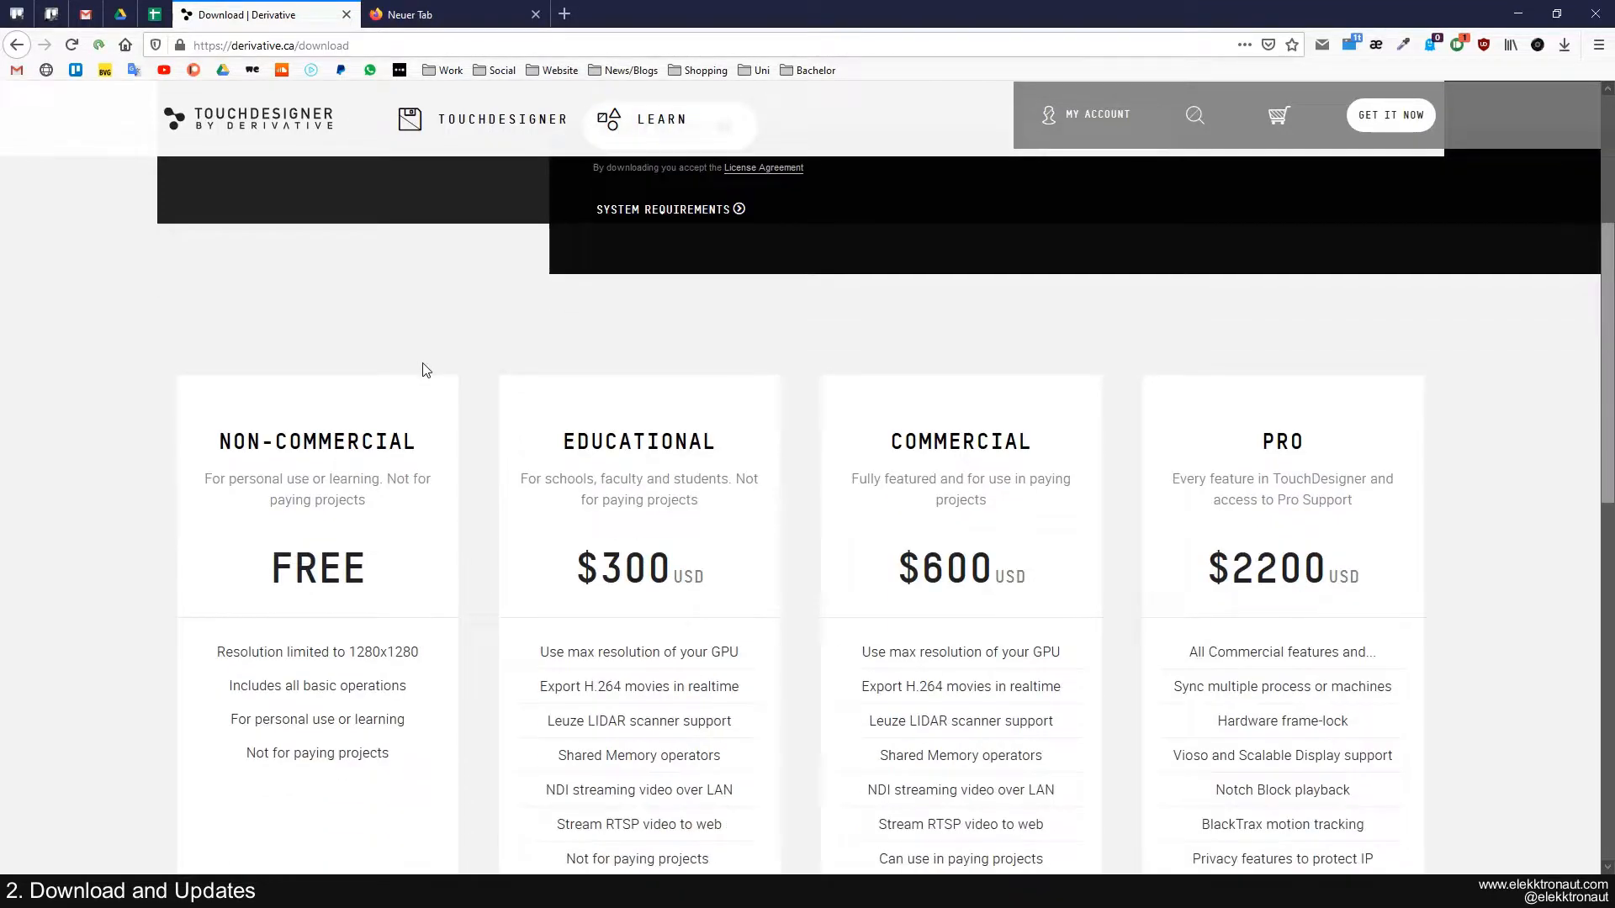
scroll("down", 3)
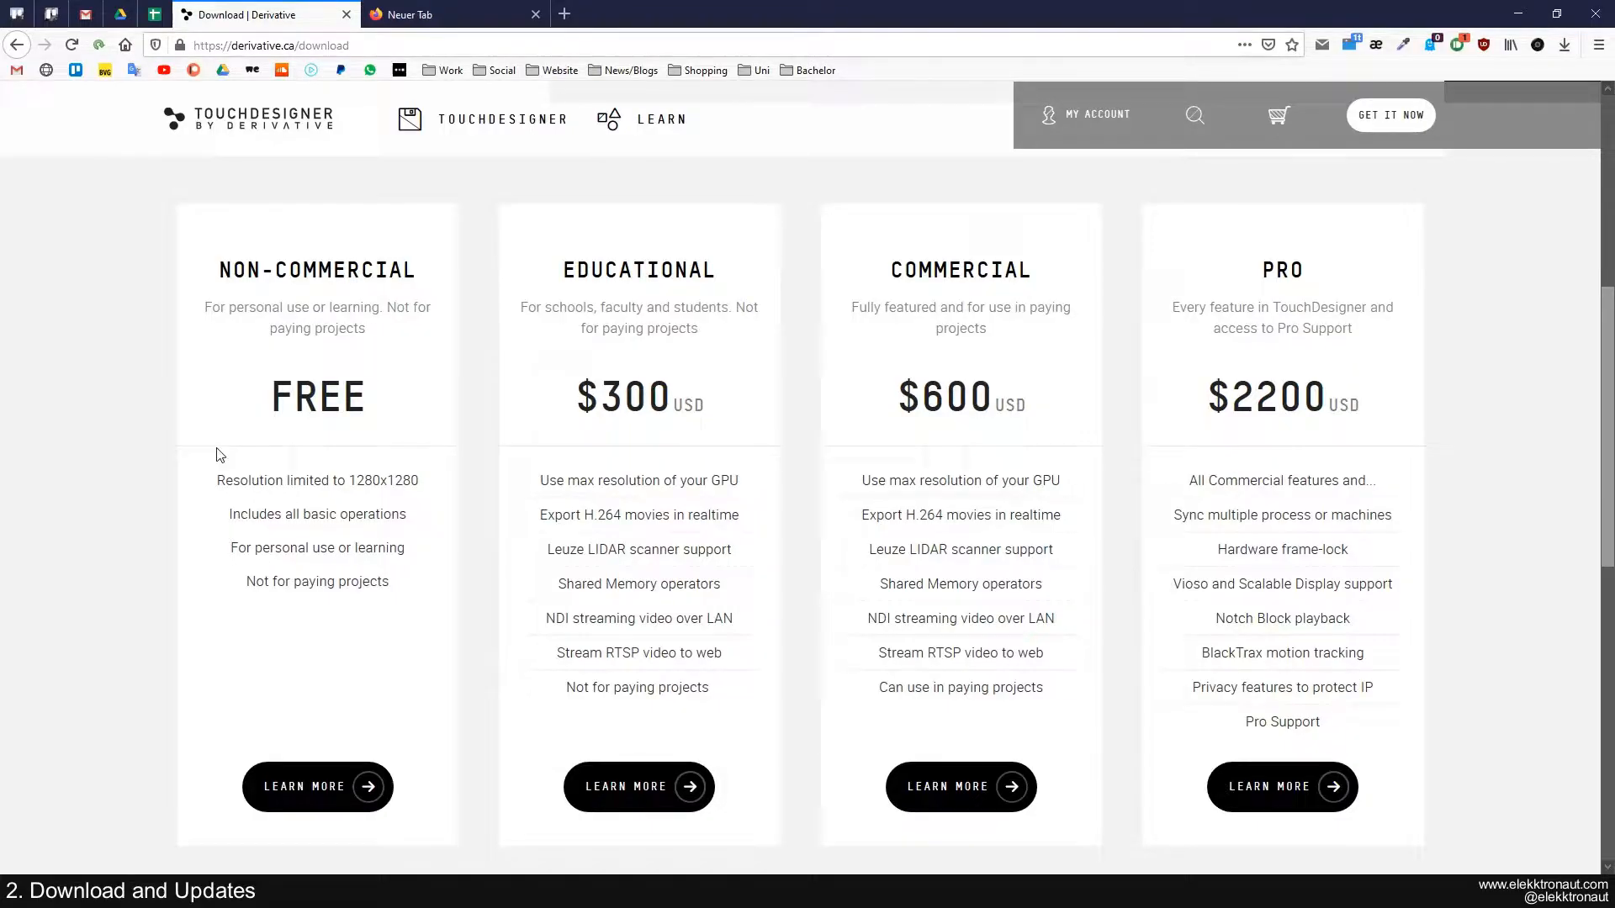
mouse_move(177, 374)
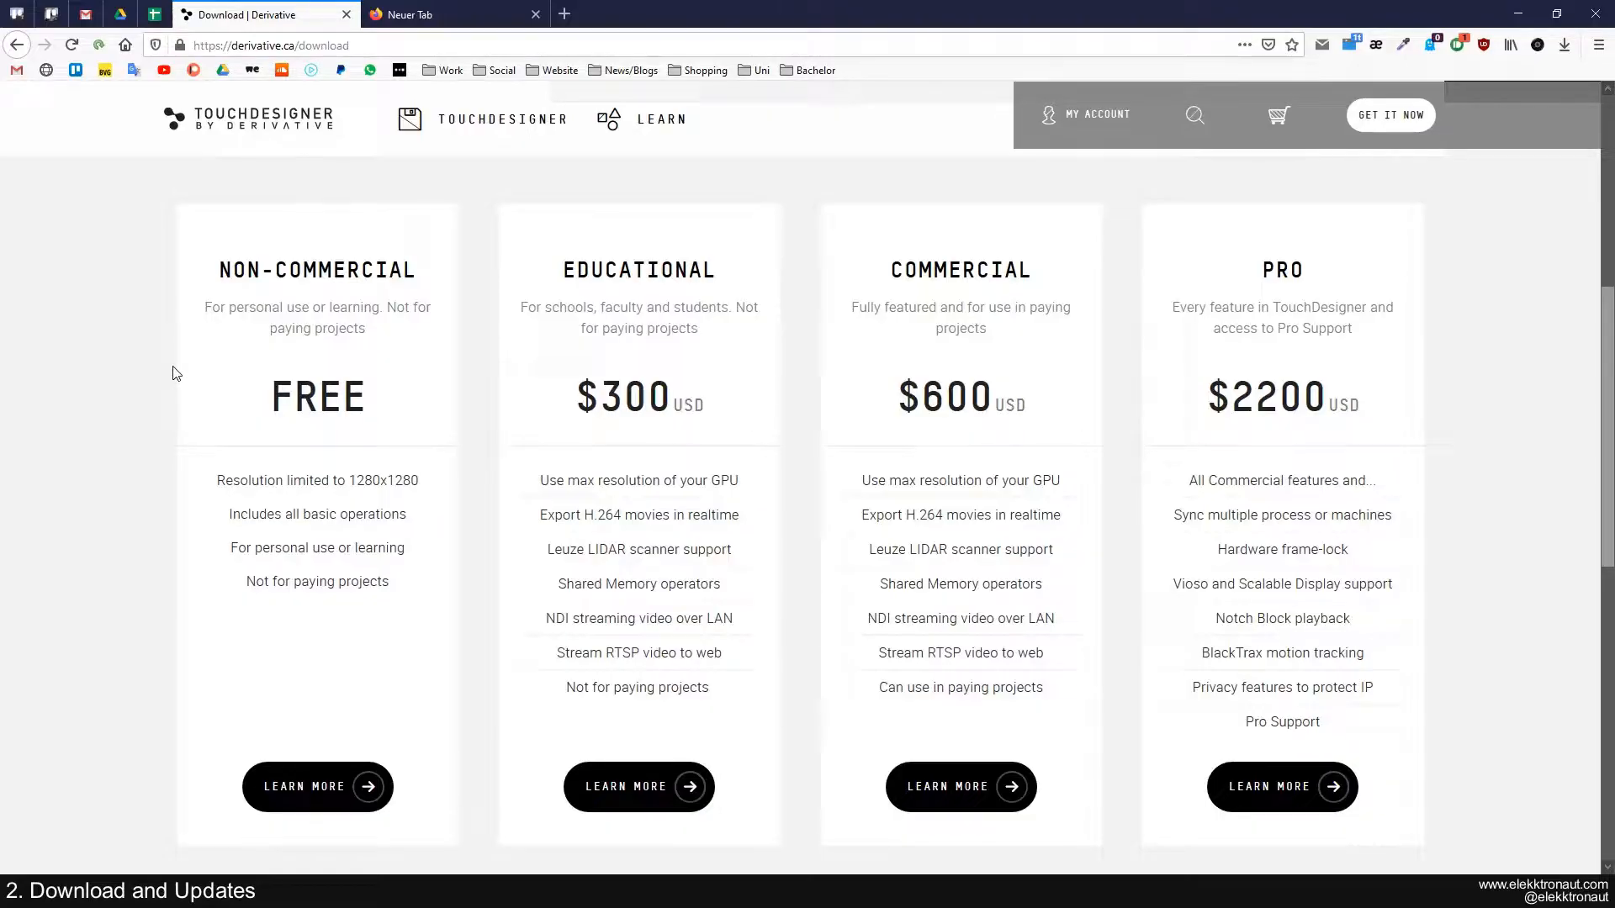
mouse_move(235, 470)
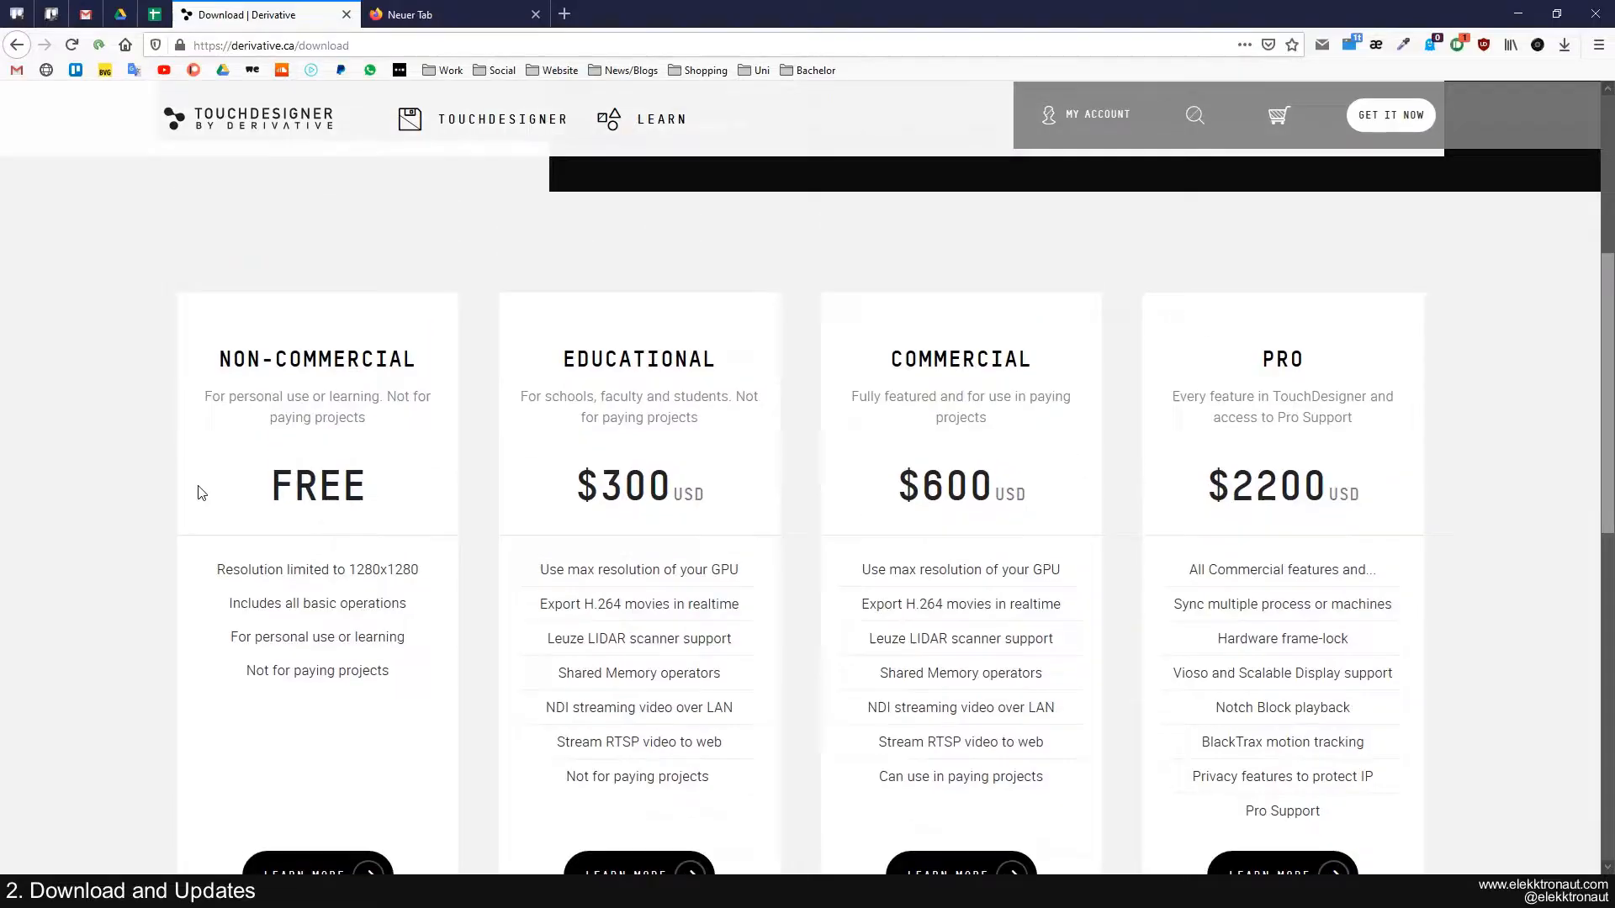
scroll("down", 3)
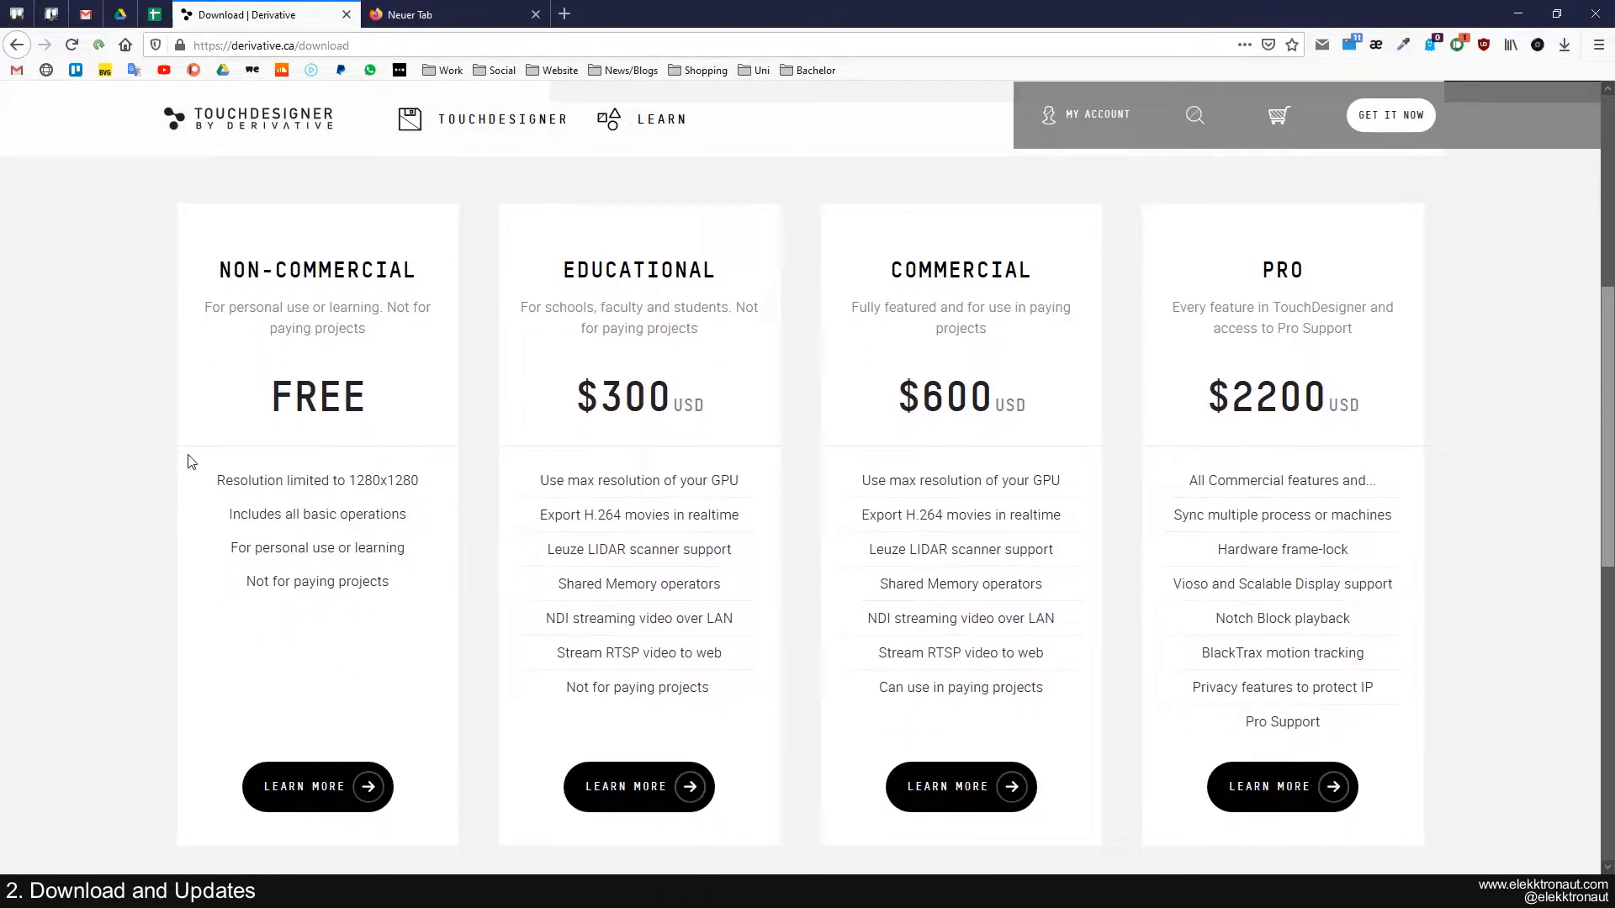
mouse_move(328, 502)
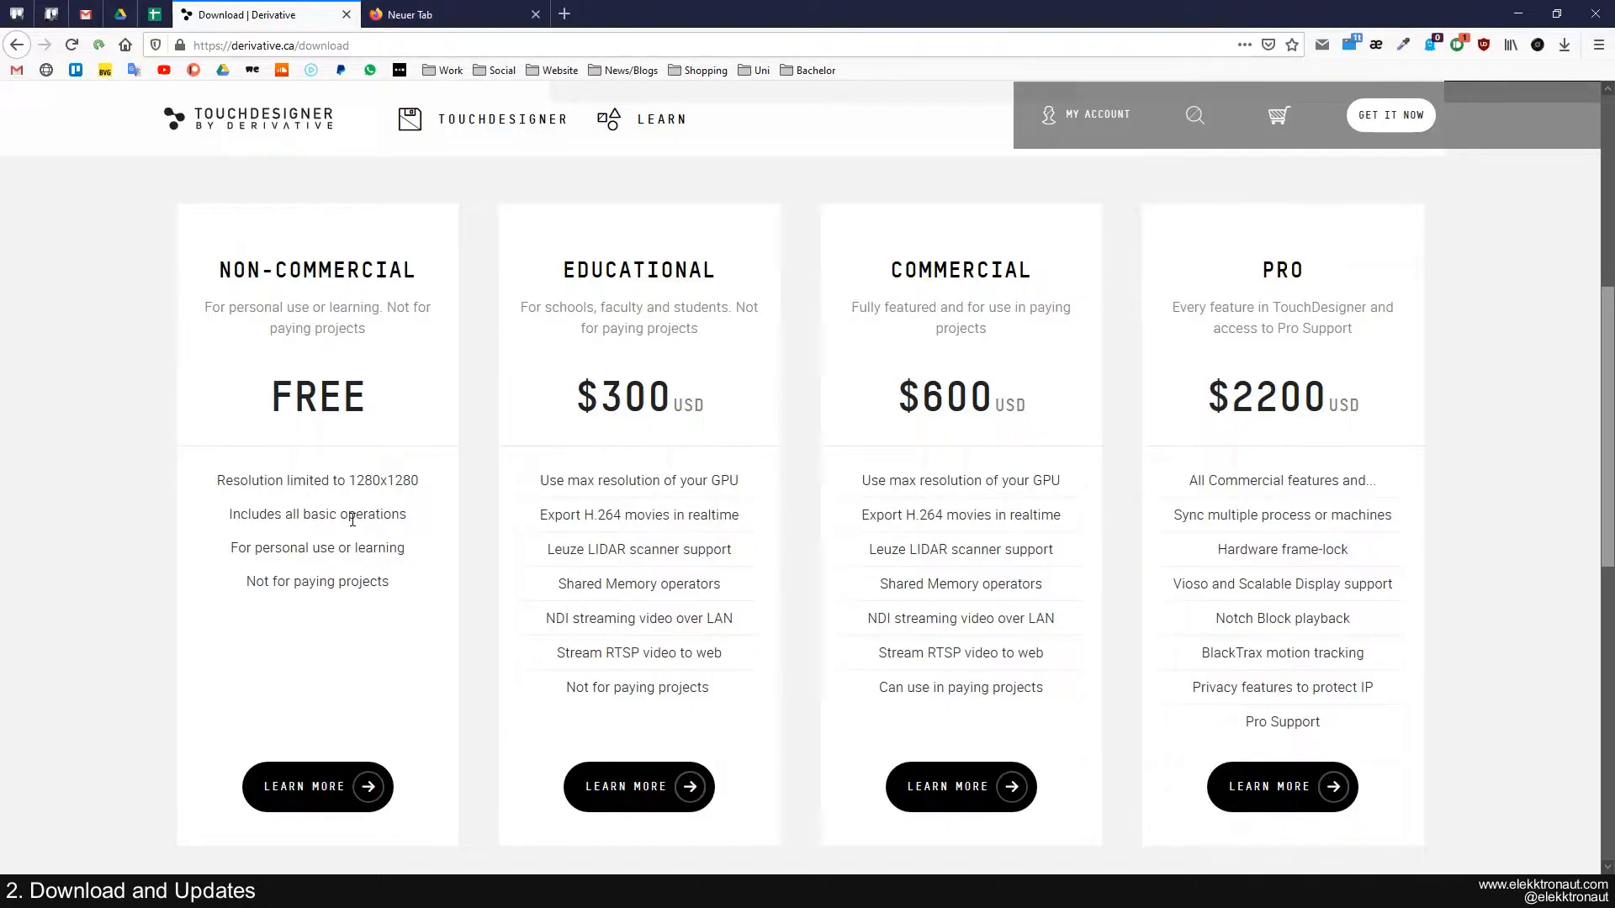
mouse_move(278, 462)
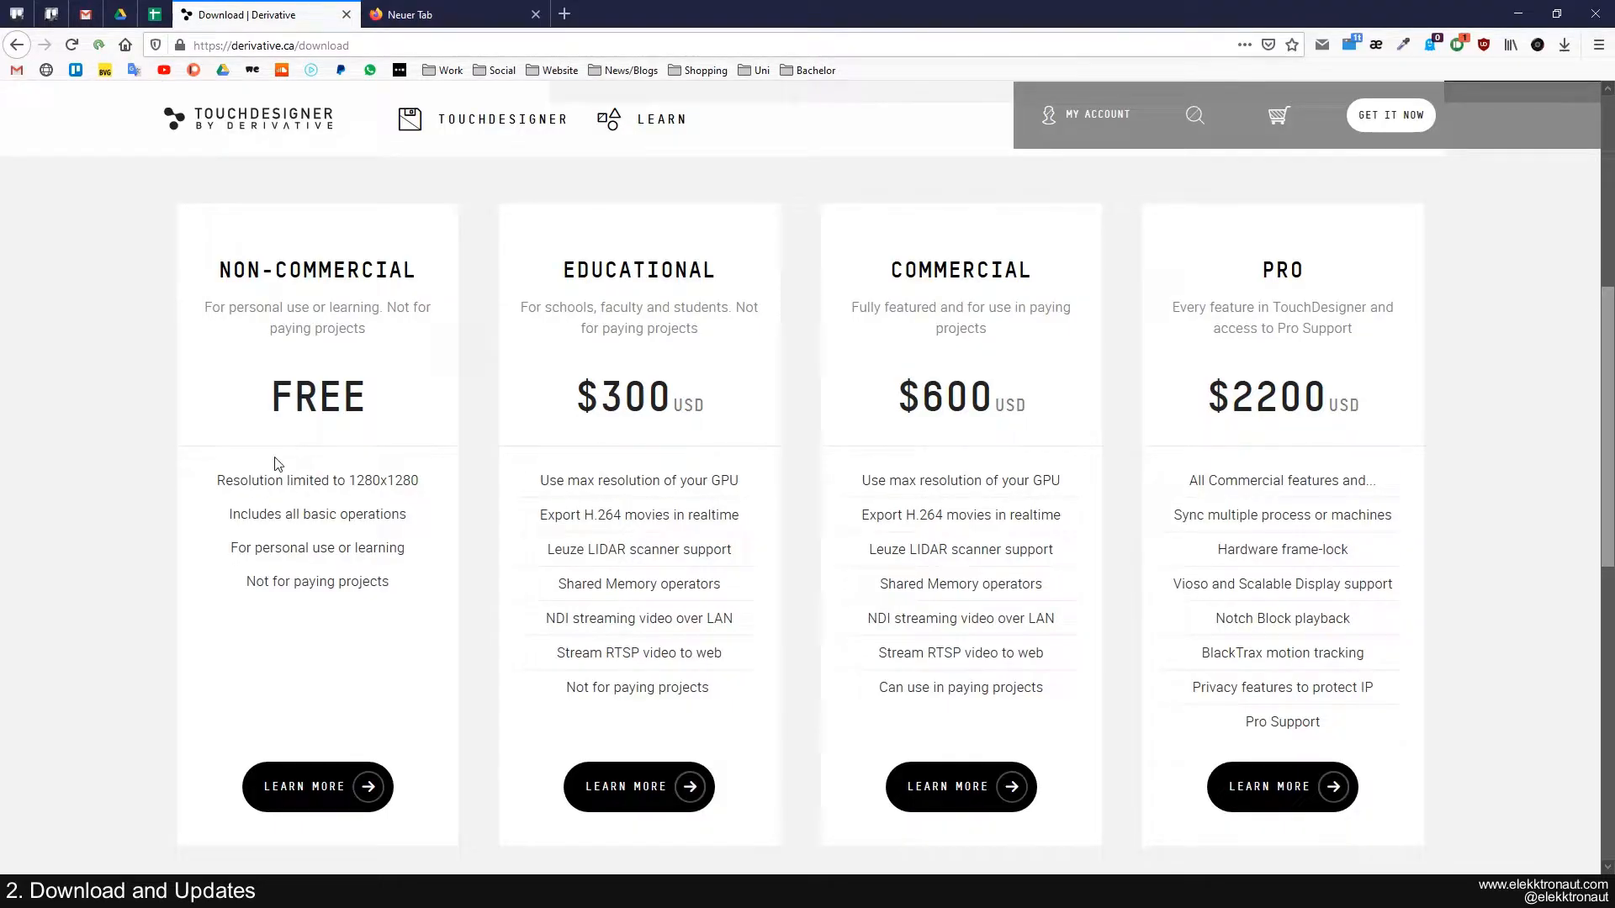
scroll("up", 3)
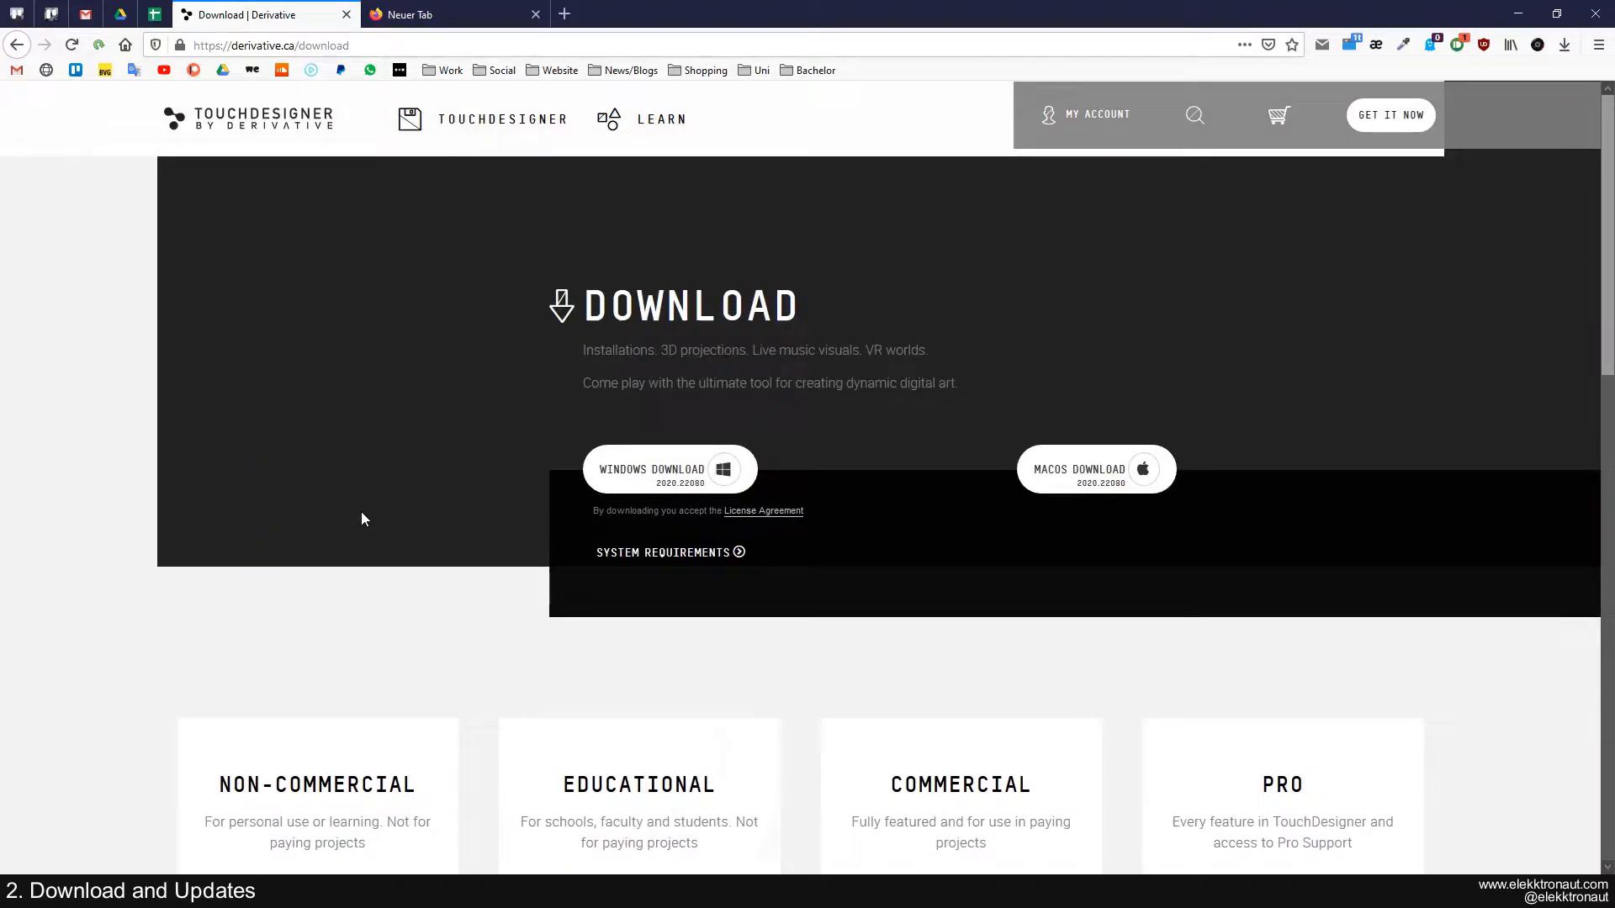
mouse_move(525, 465)
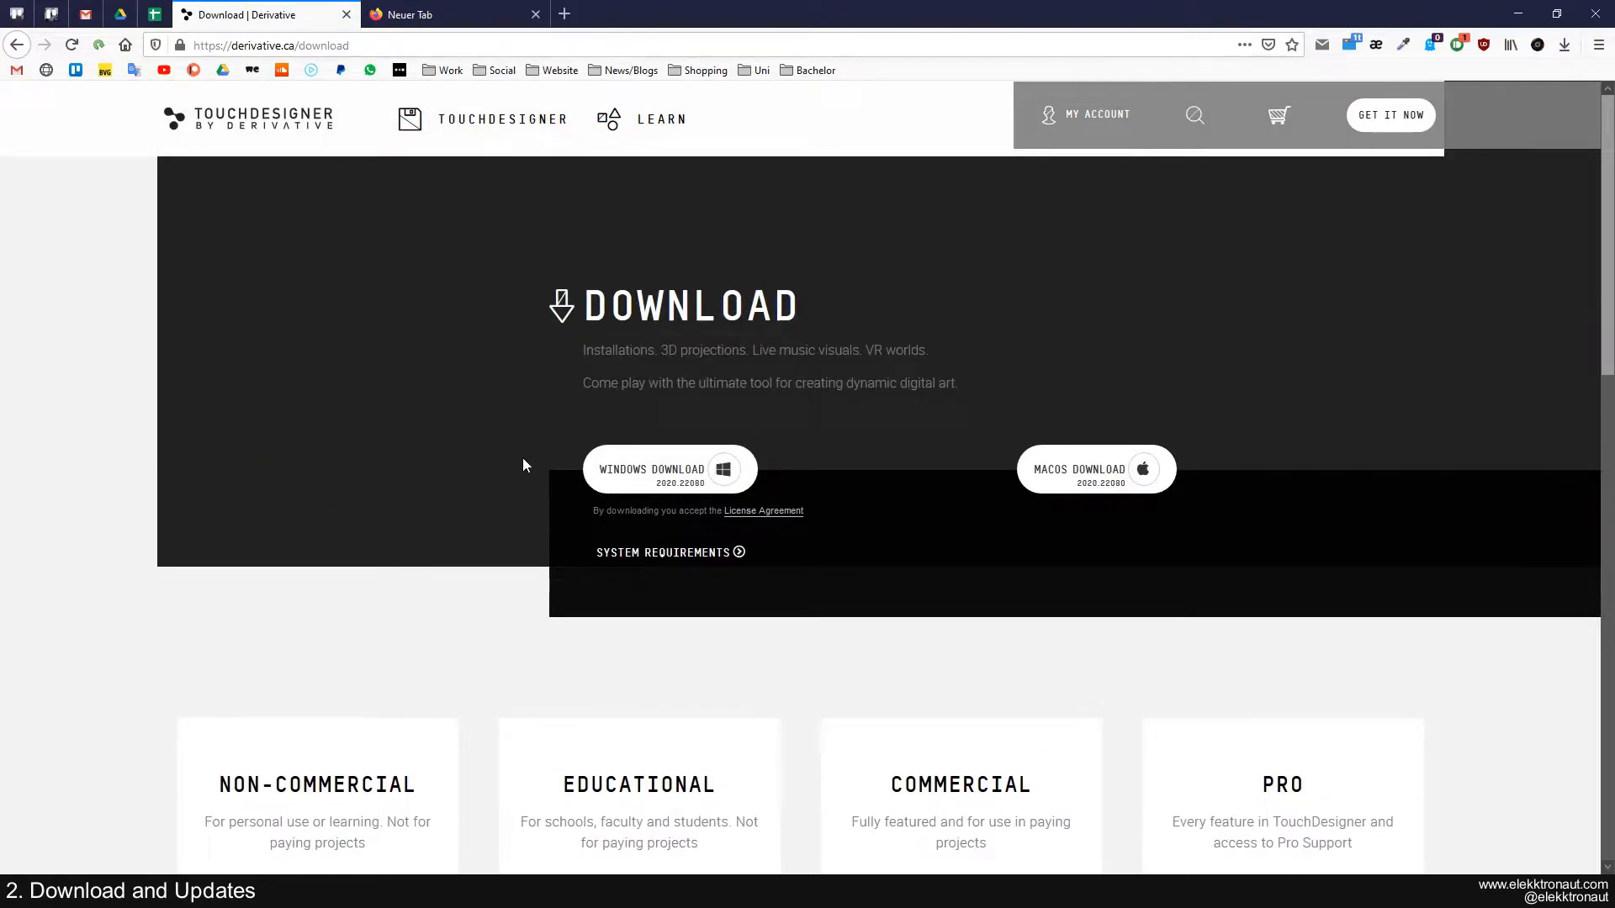
mouse_move(440, 442)
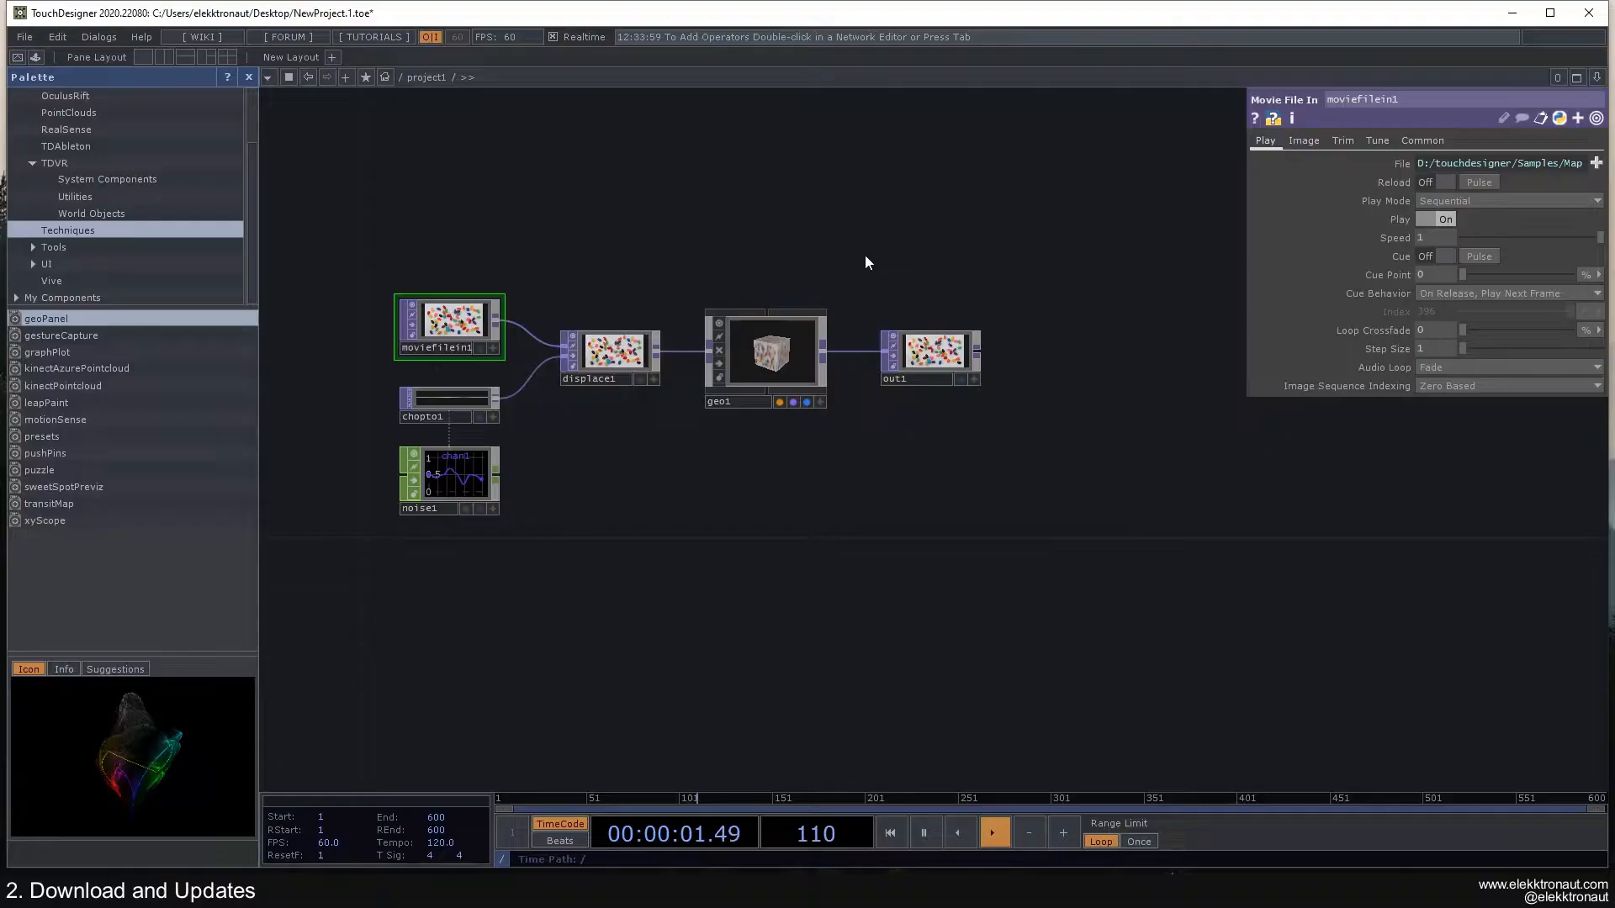
mouse_move(1070, 104)
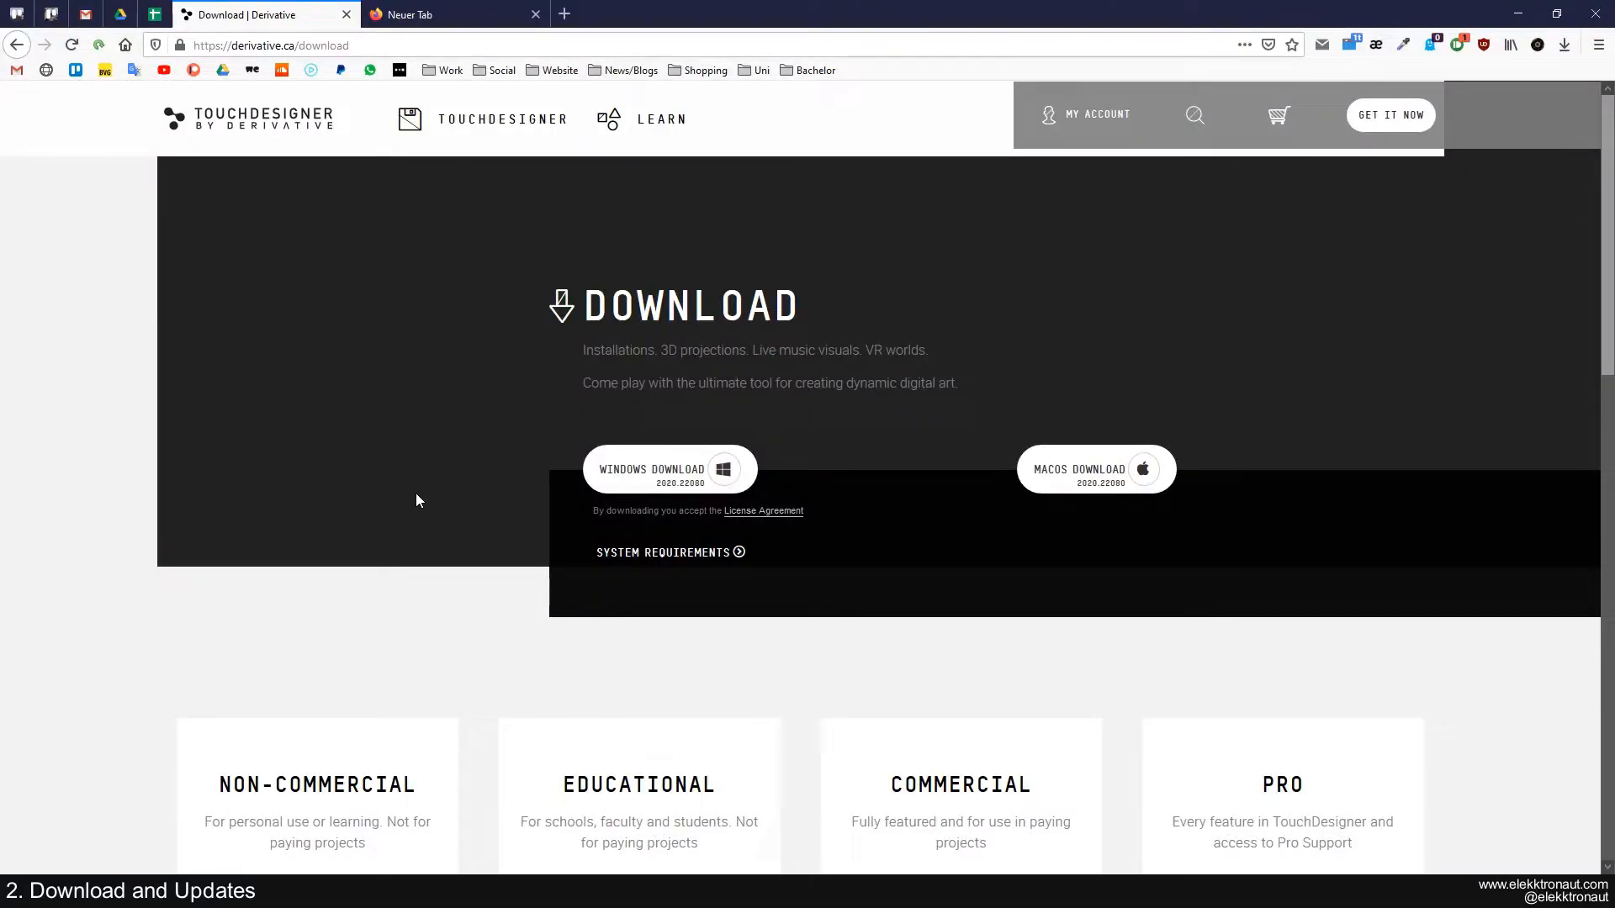
mouse_move(385, 379)
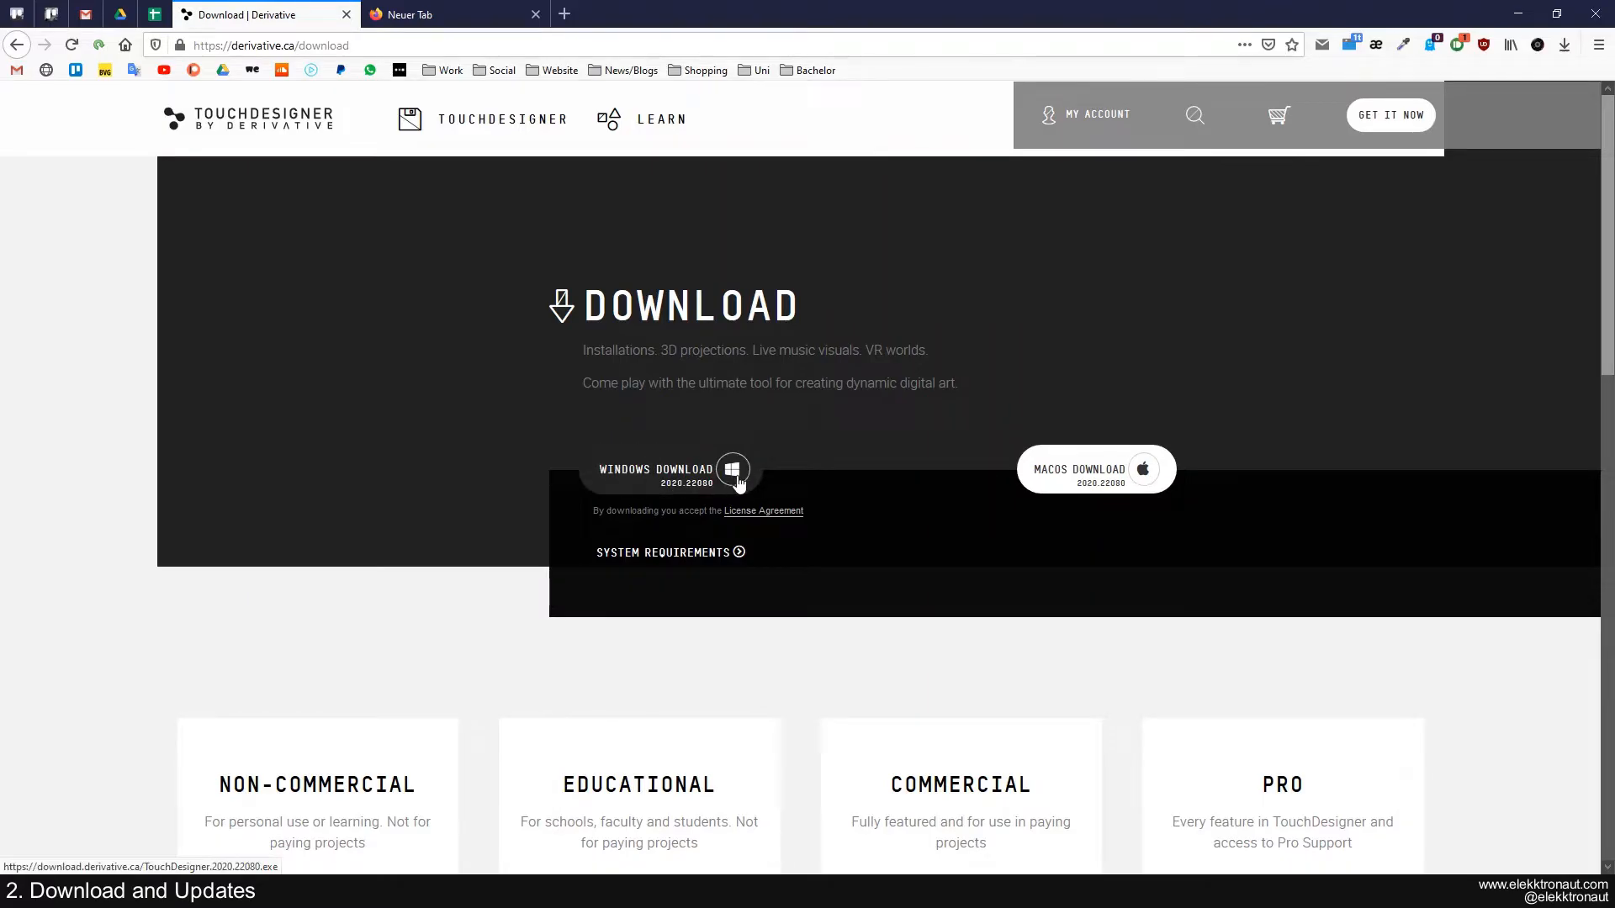
mouse_move(385, 421)
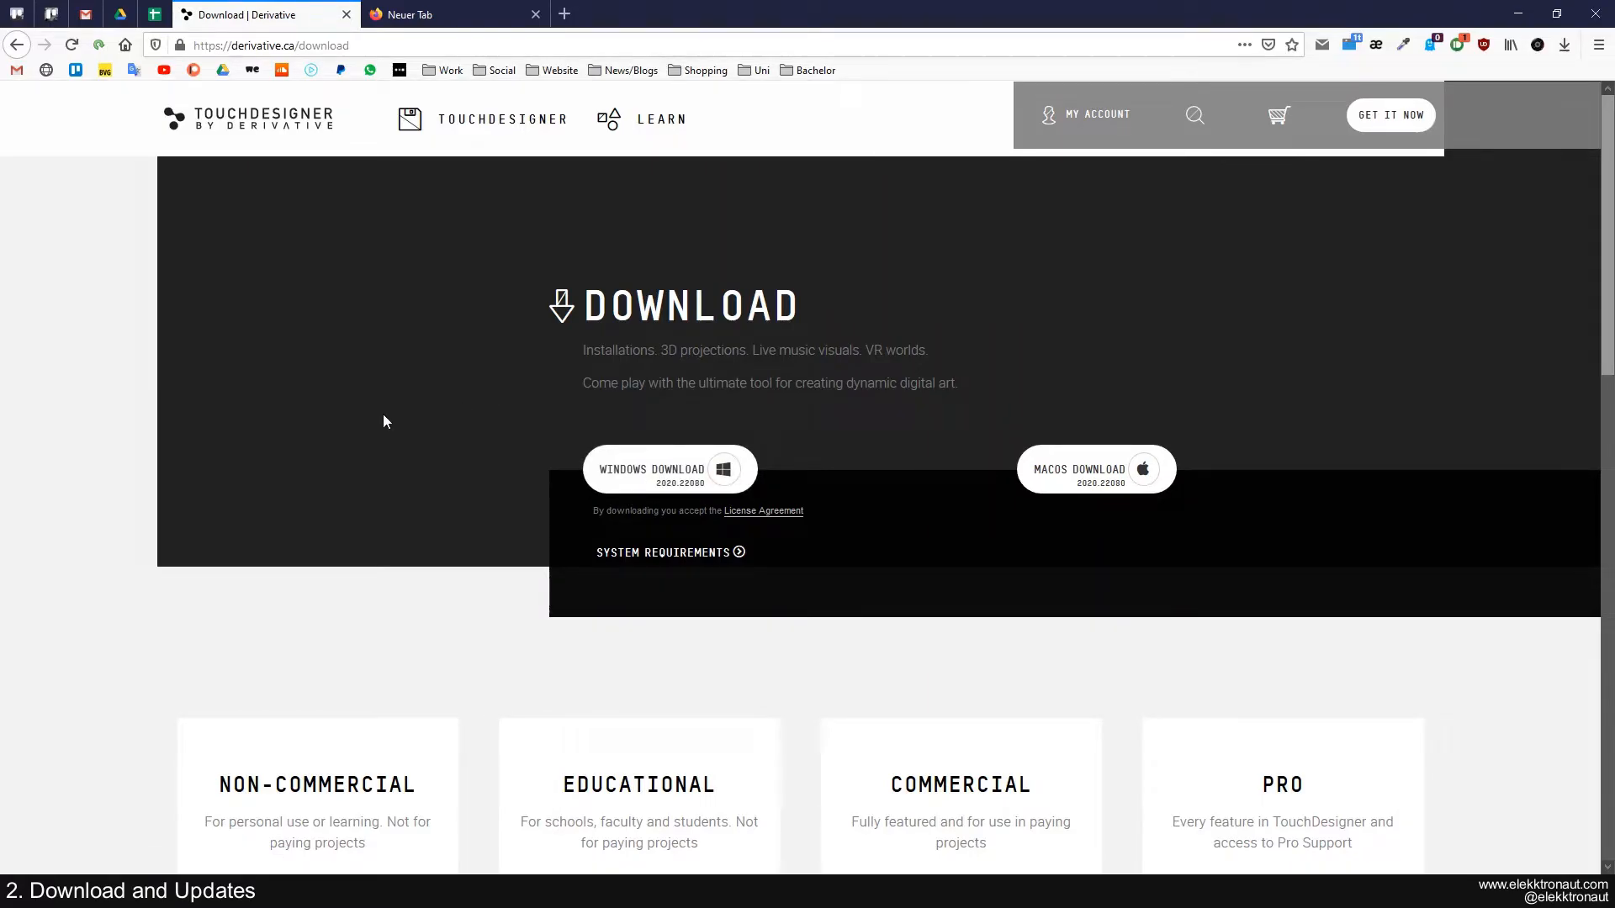
mouse_move(719, 269)
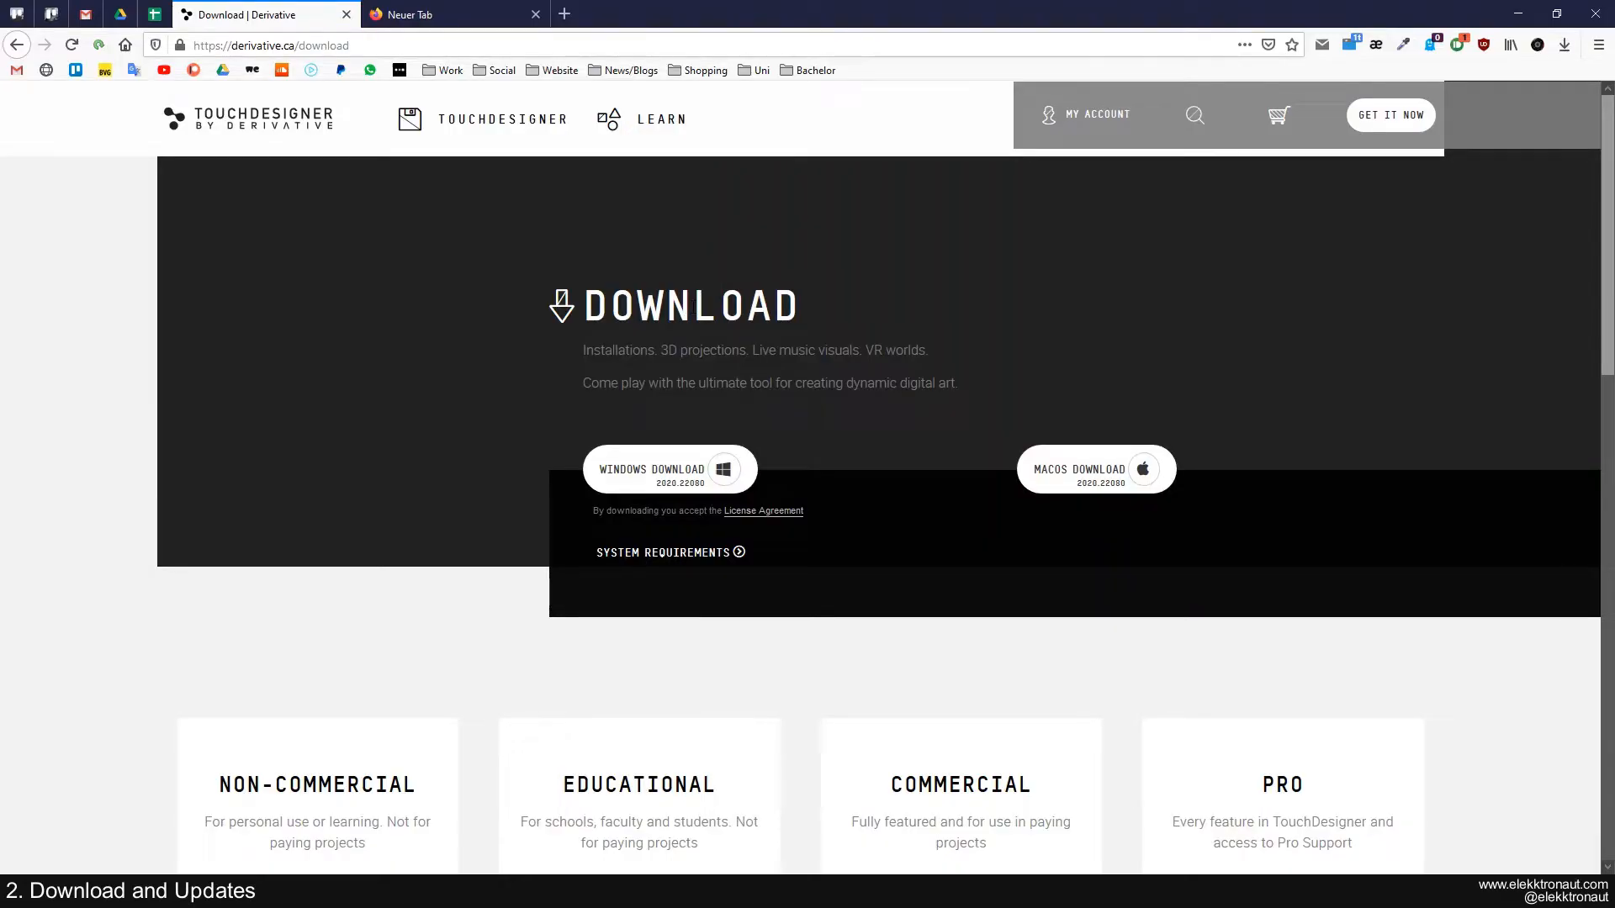
mouse_move(474, 296)
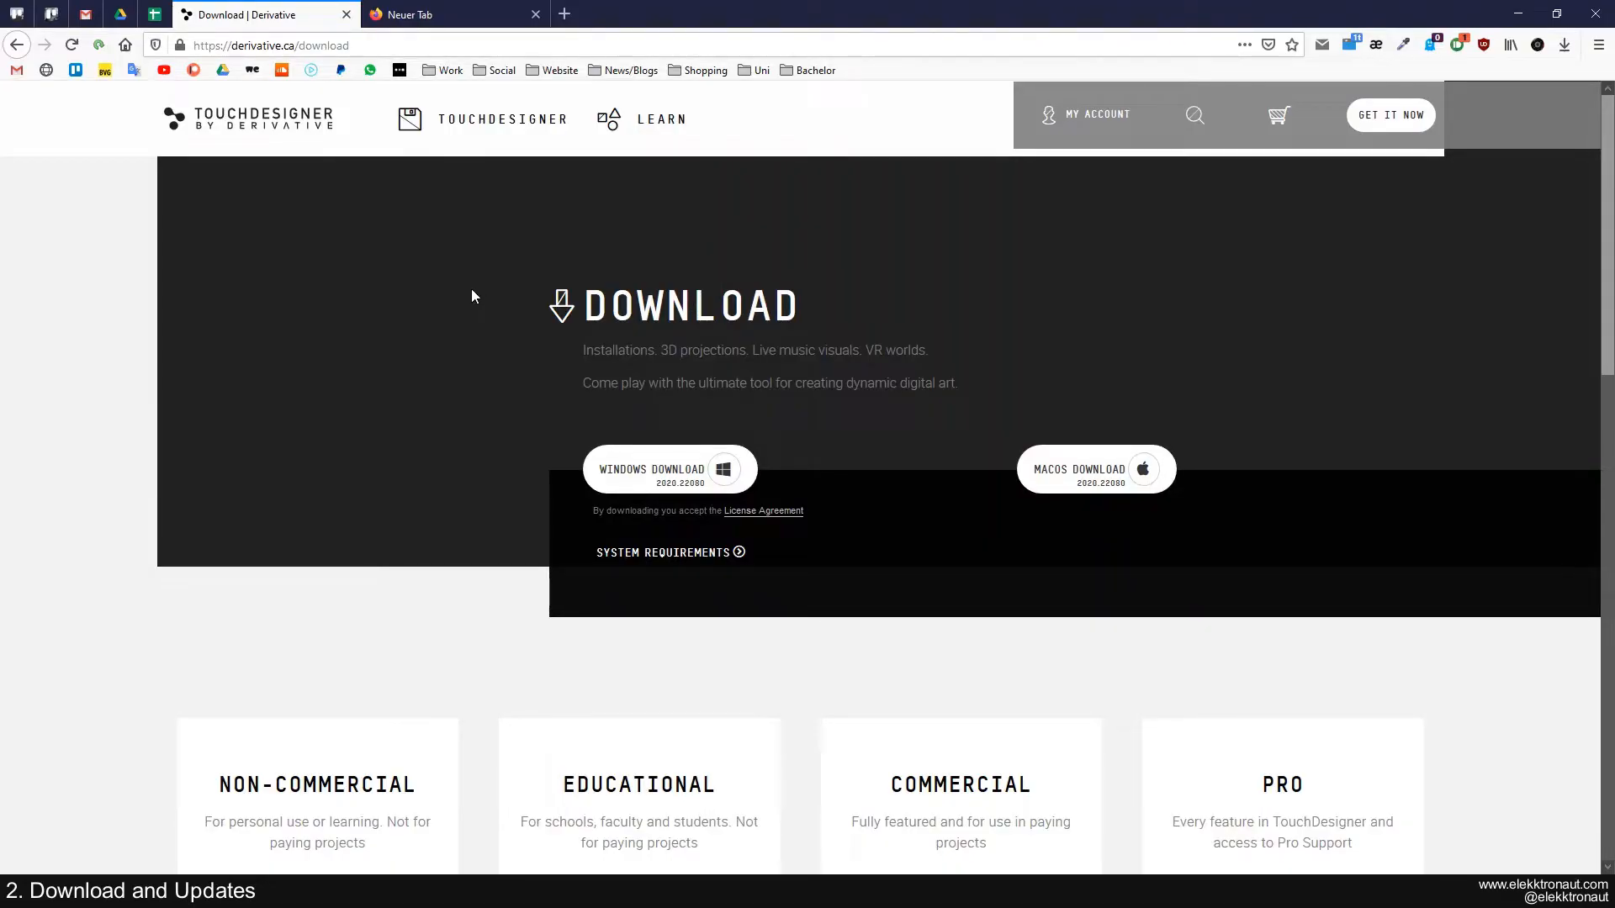
mouse_move(488, 269)
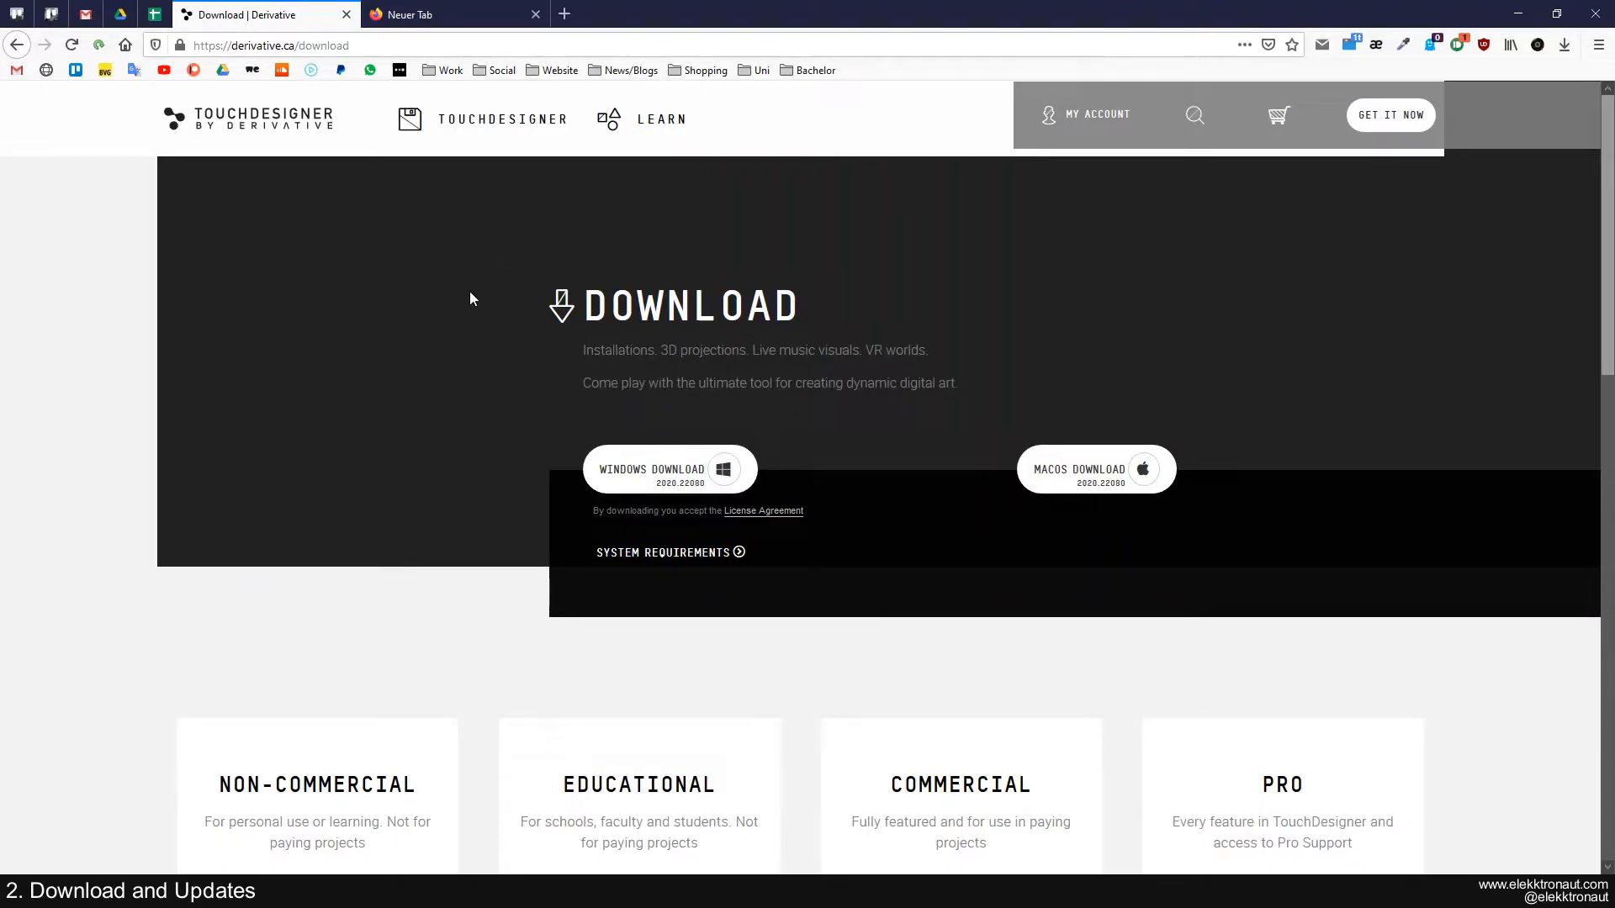
mouse_move(465, 321)
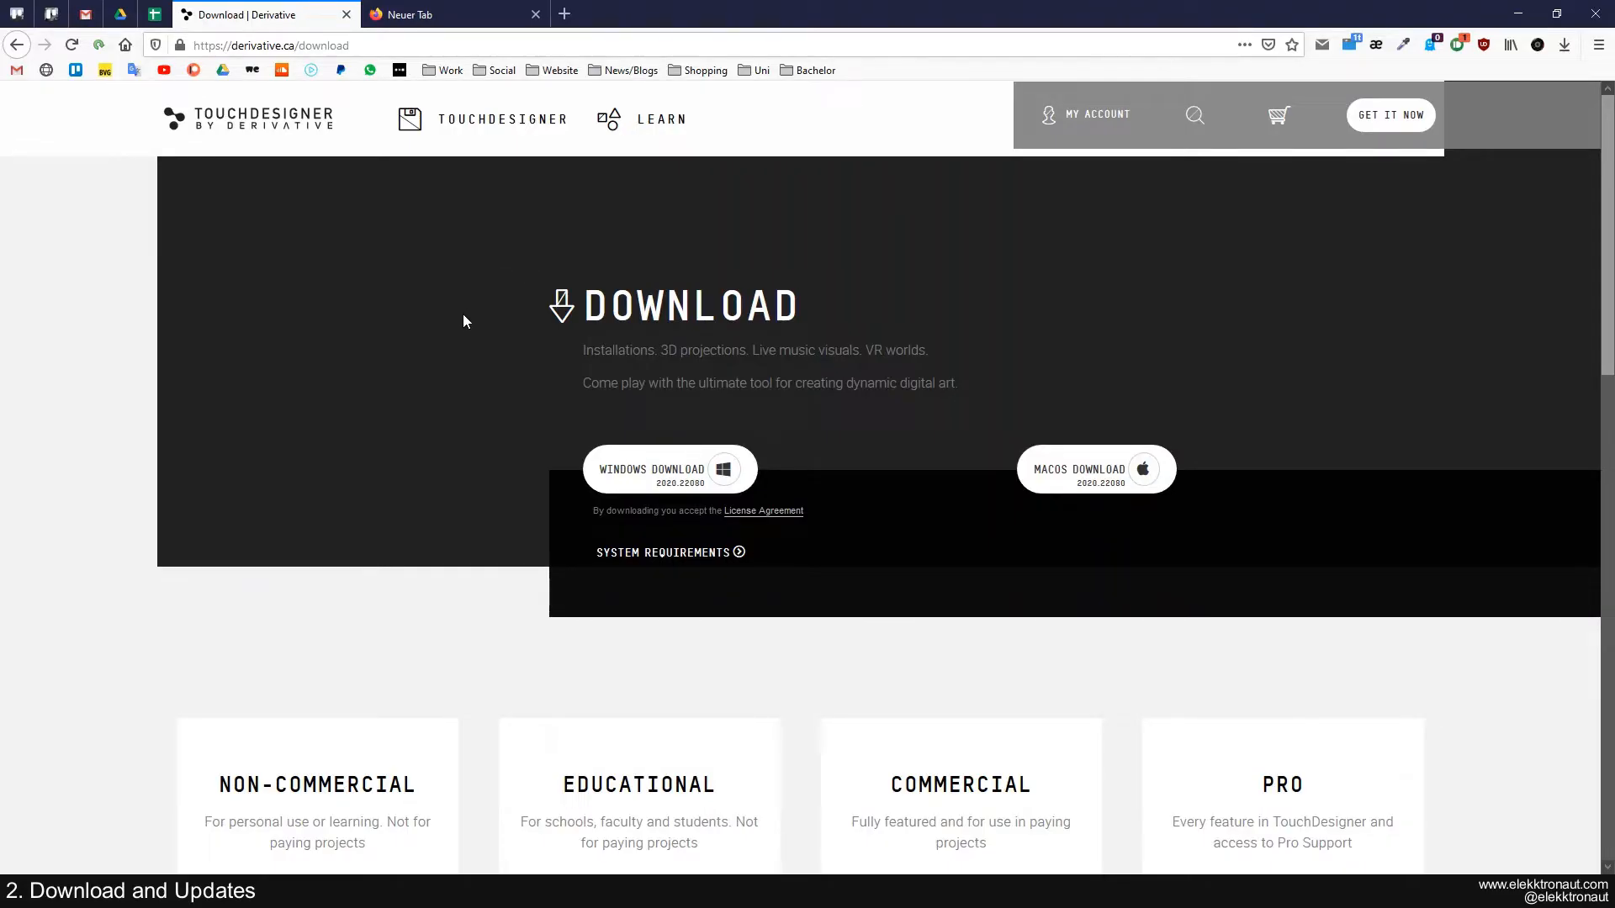
mouse_move(482, 288)
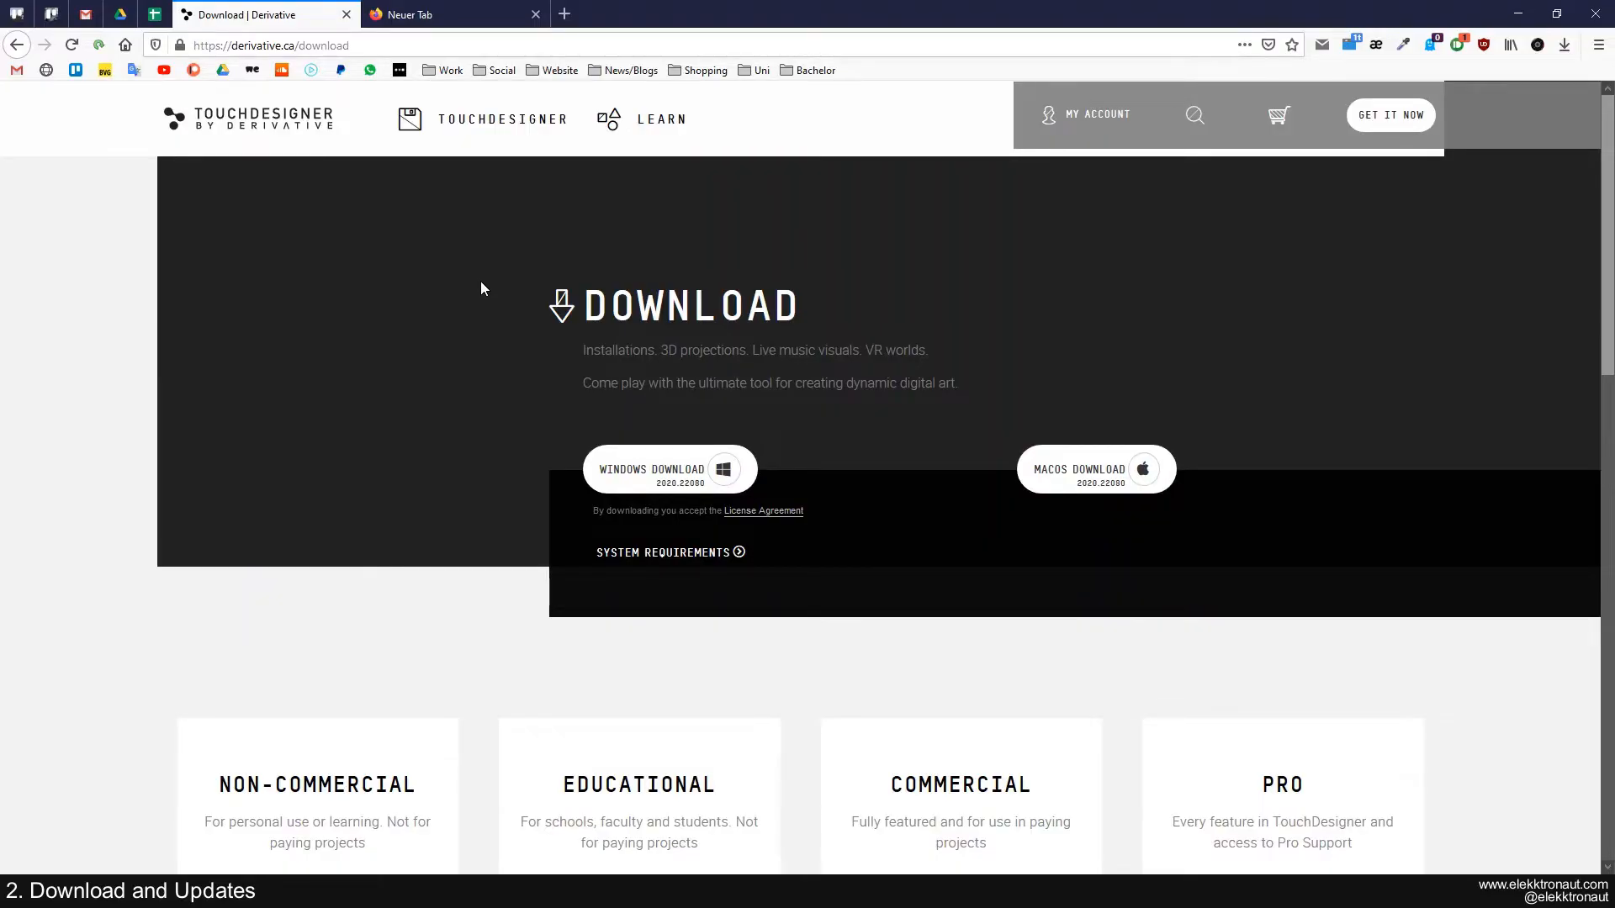
mouse_move(476, 344)
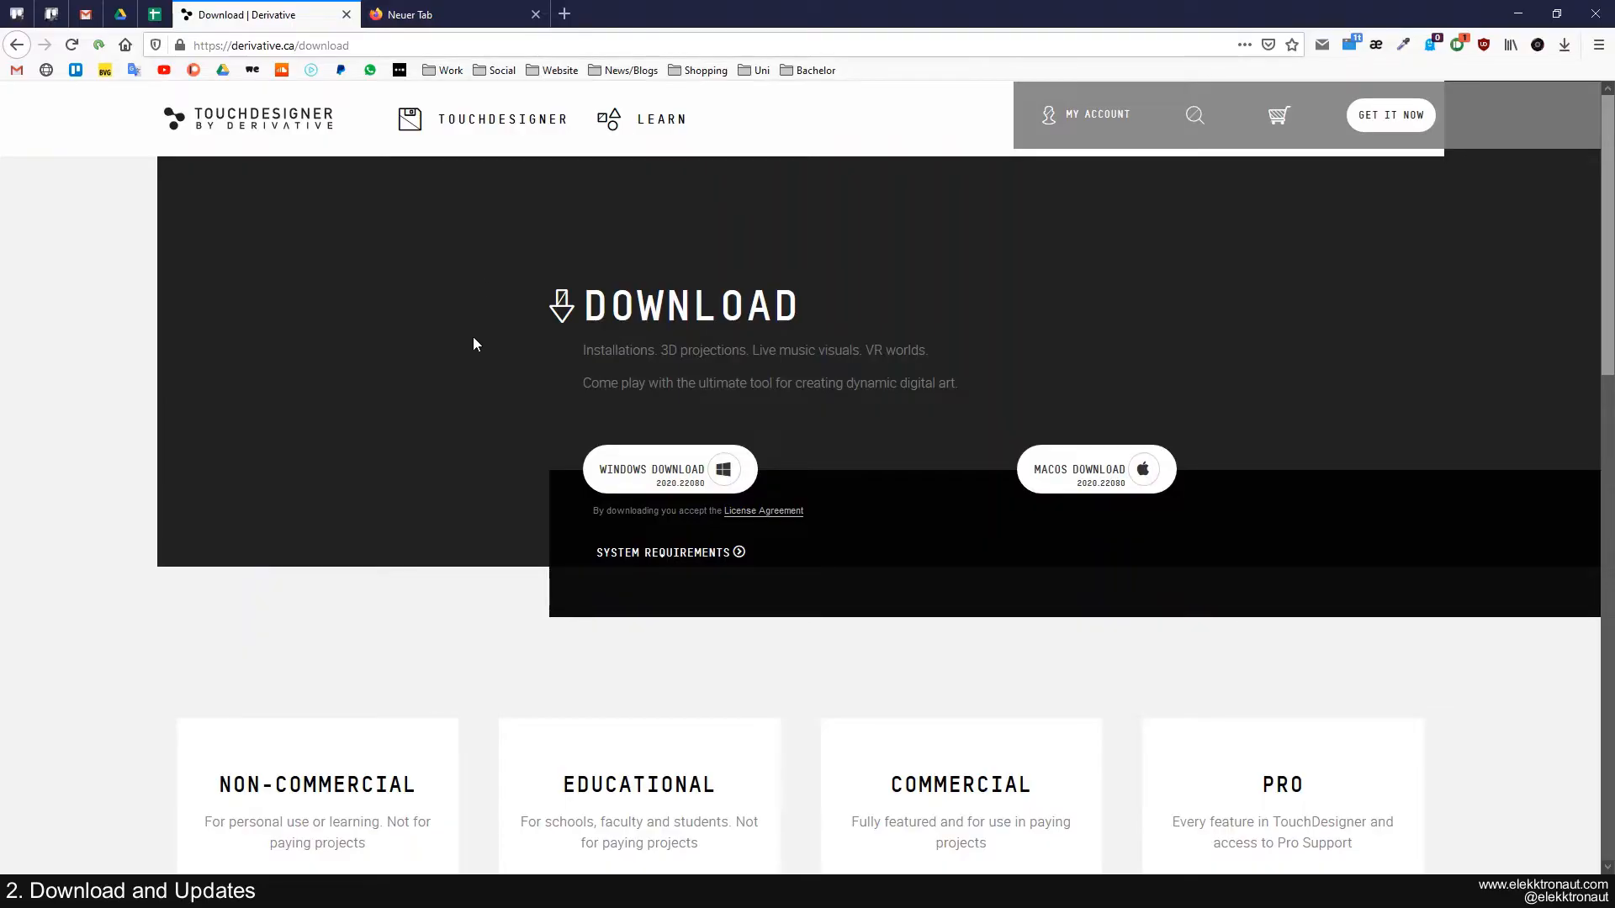
scroll("down", 3)
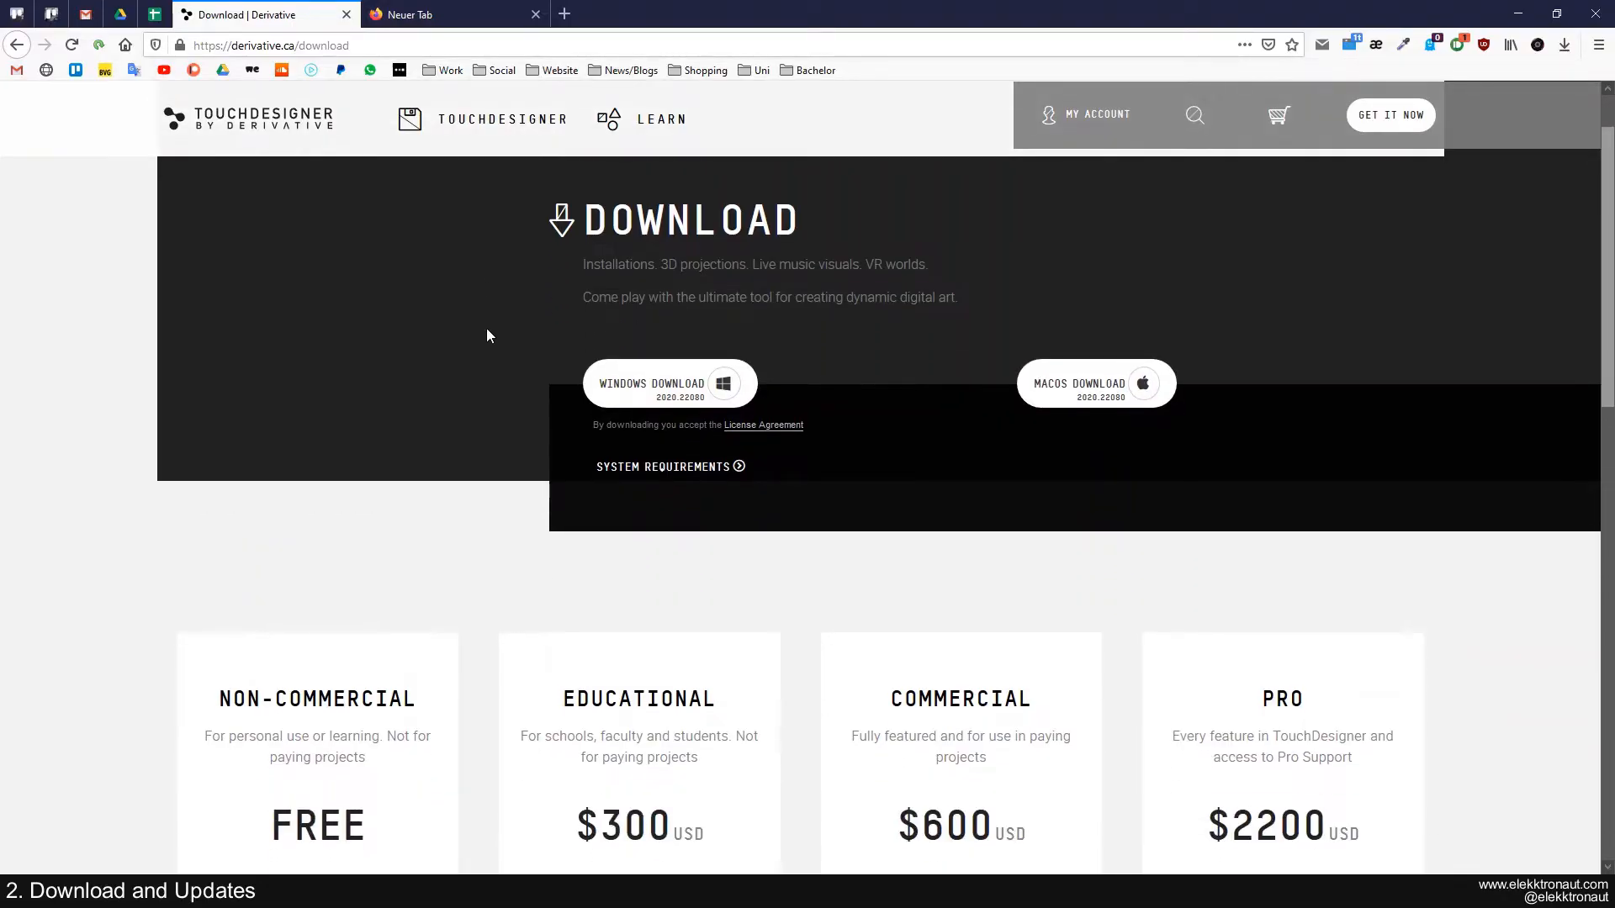
left_click(670, 466)
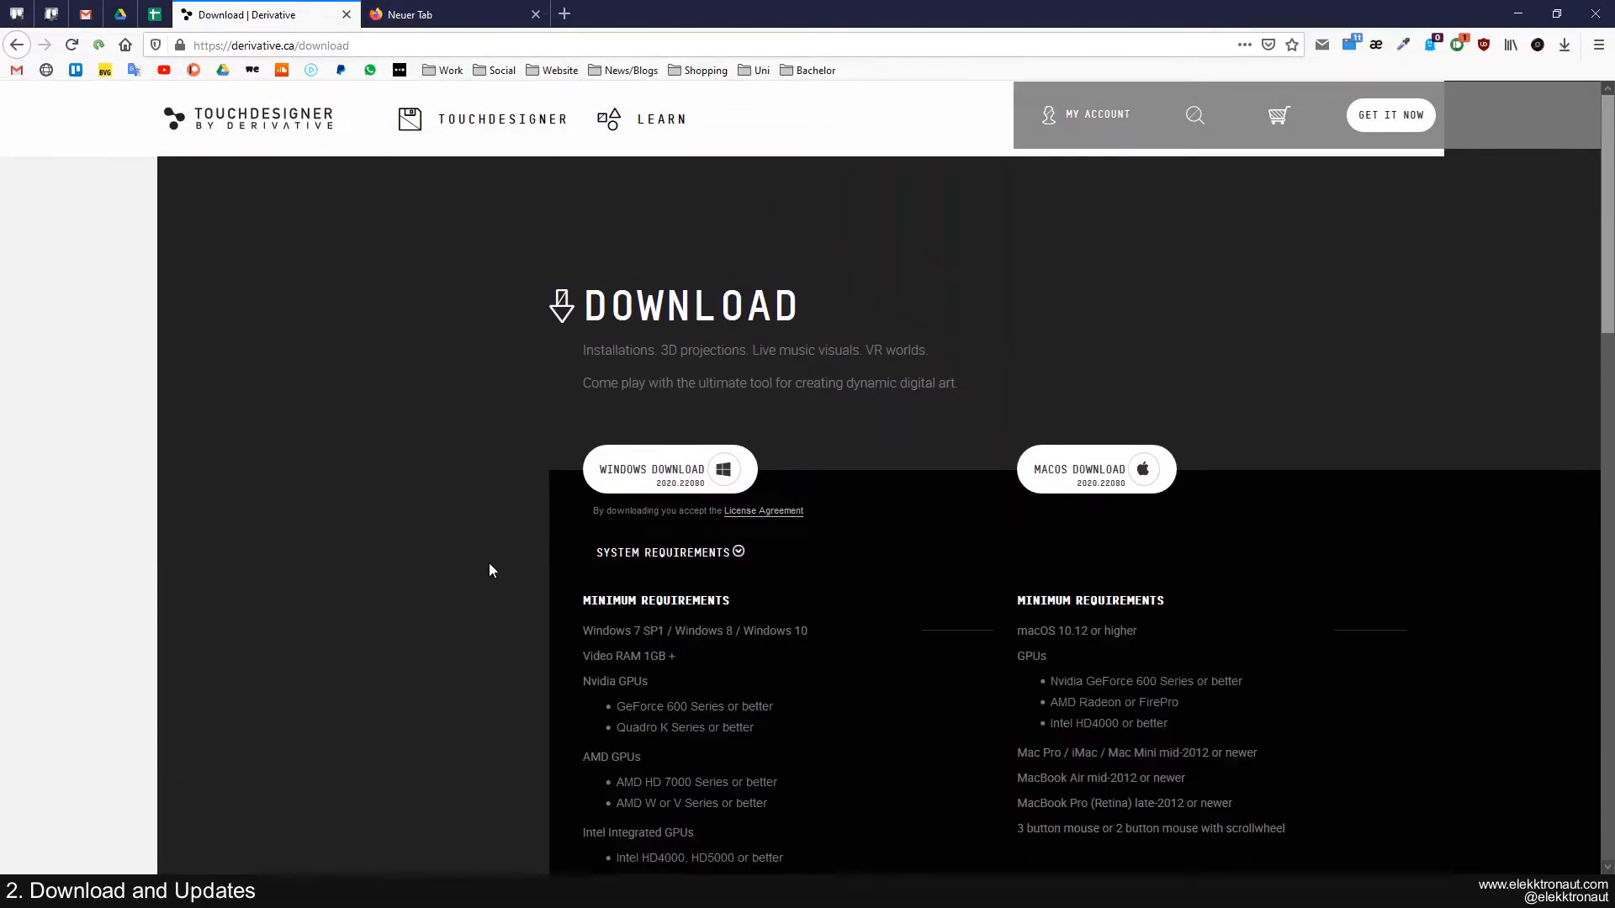
scroll("down", 3)
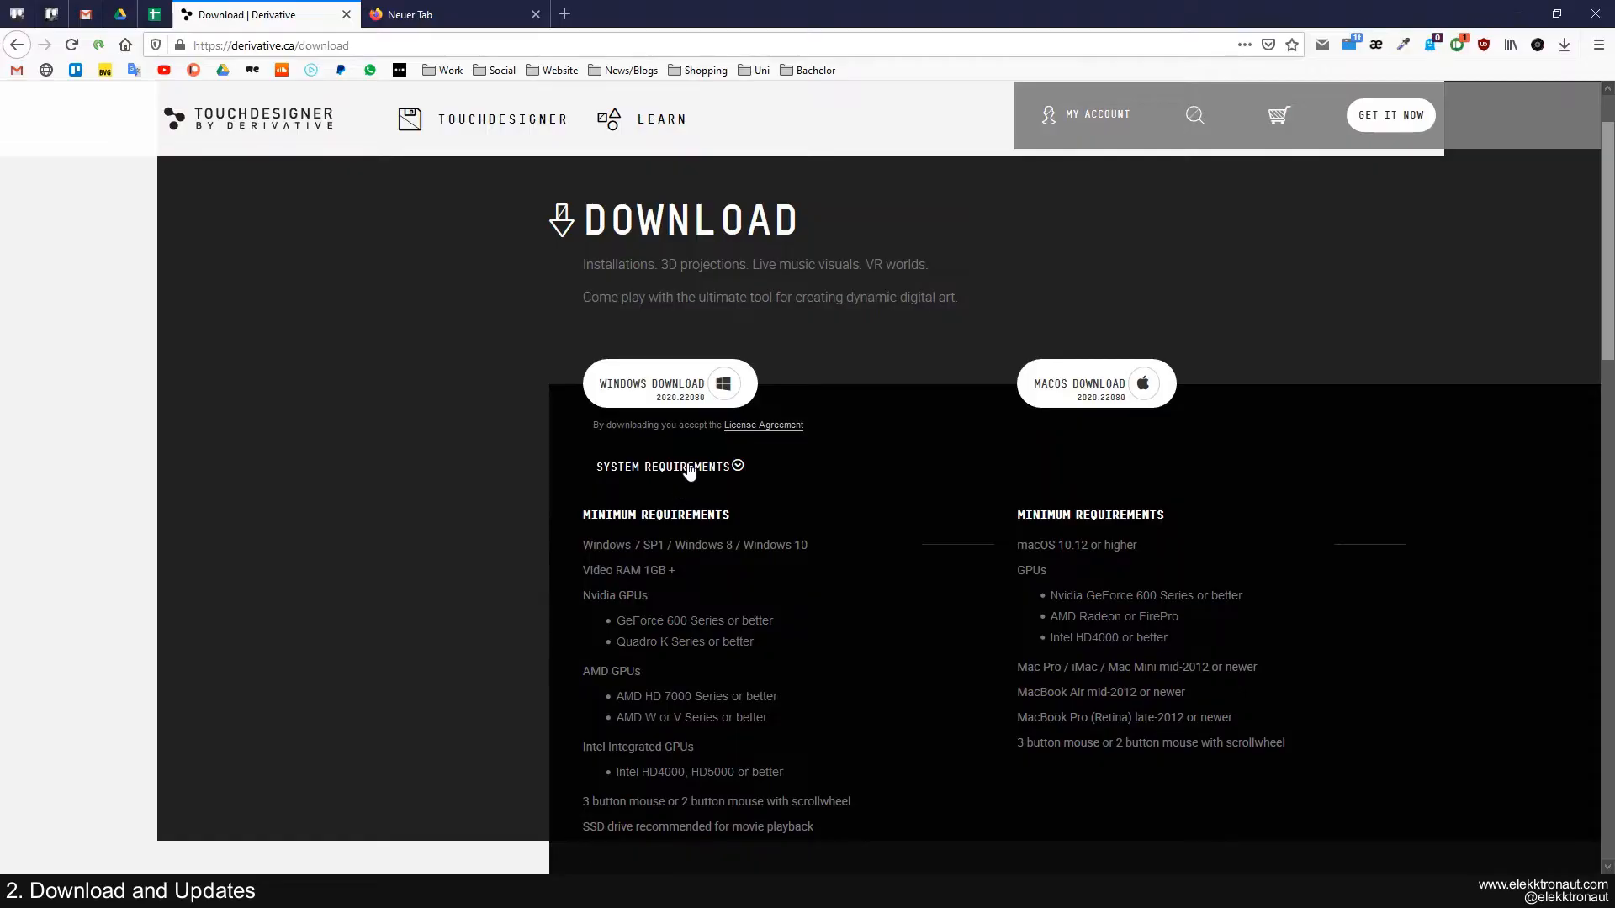
left_click(669, 466)
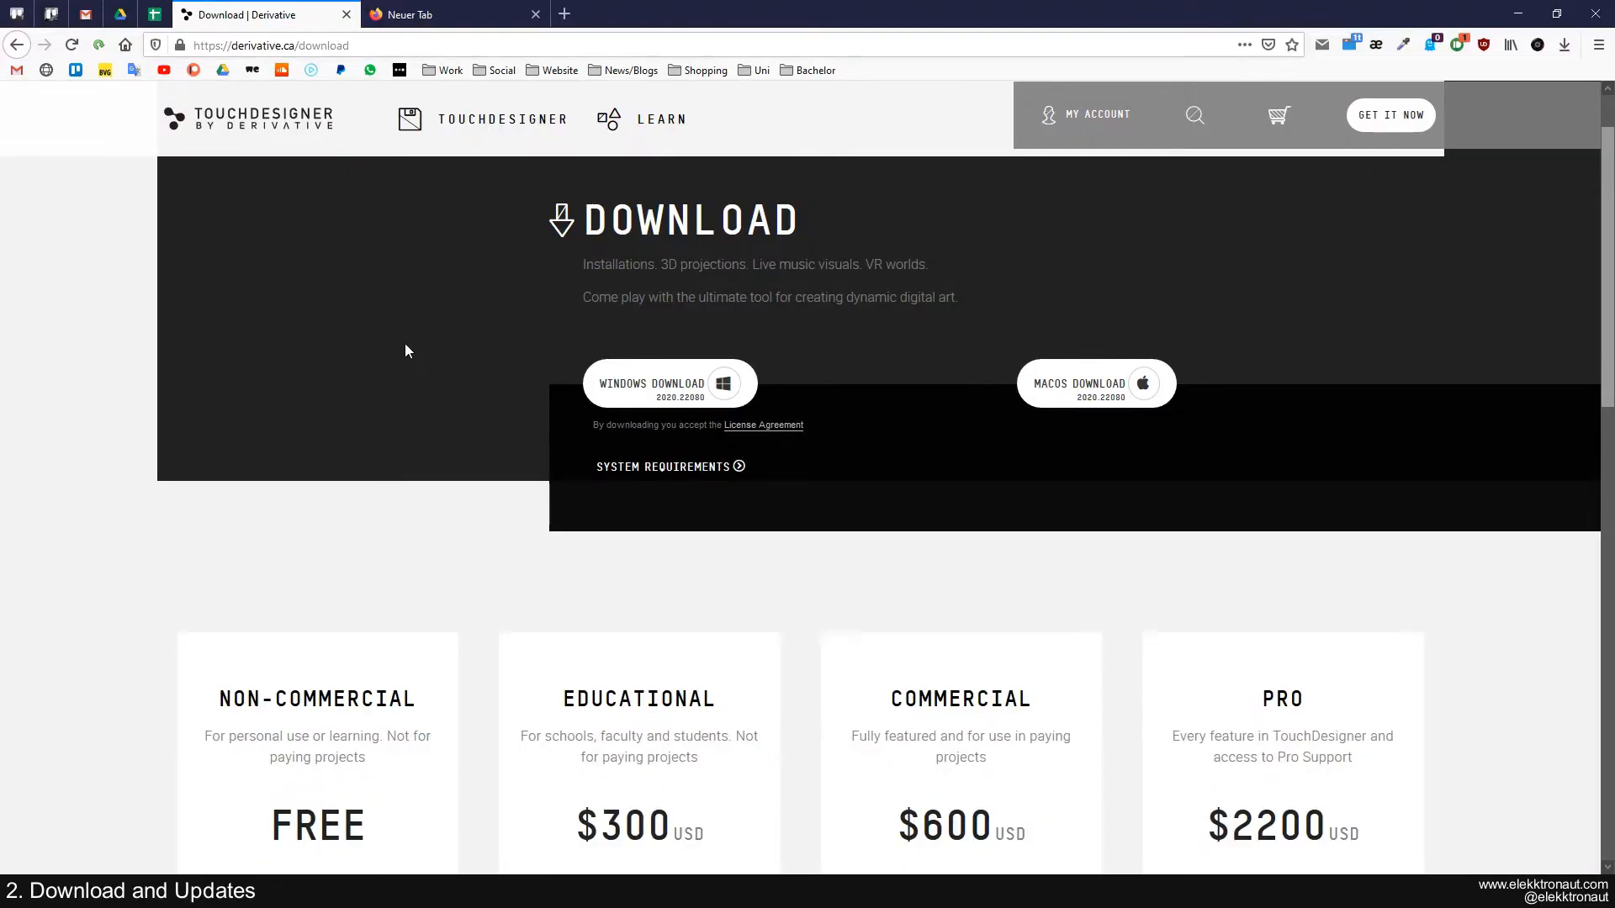
Scroll past the license tier cards to the Experimental and Official builds sections
scroll("down", 3)
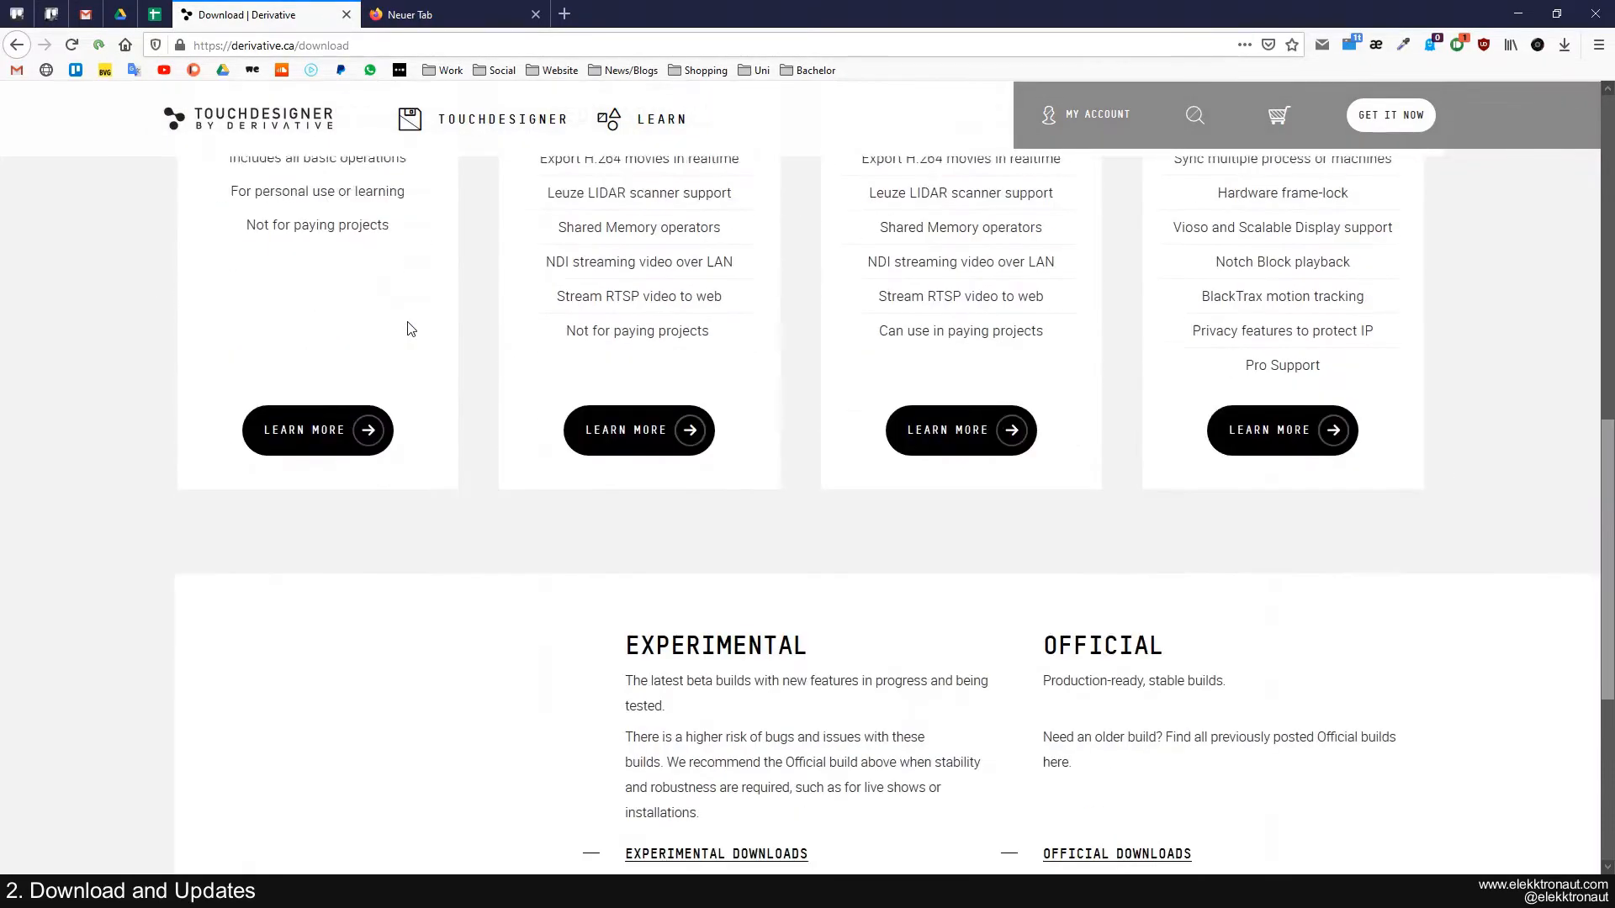
scroll("down", 3)
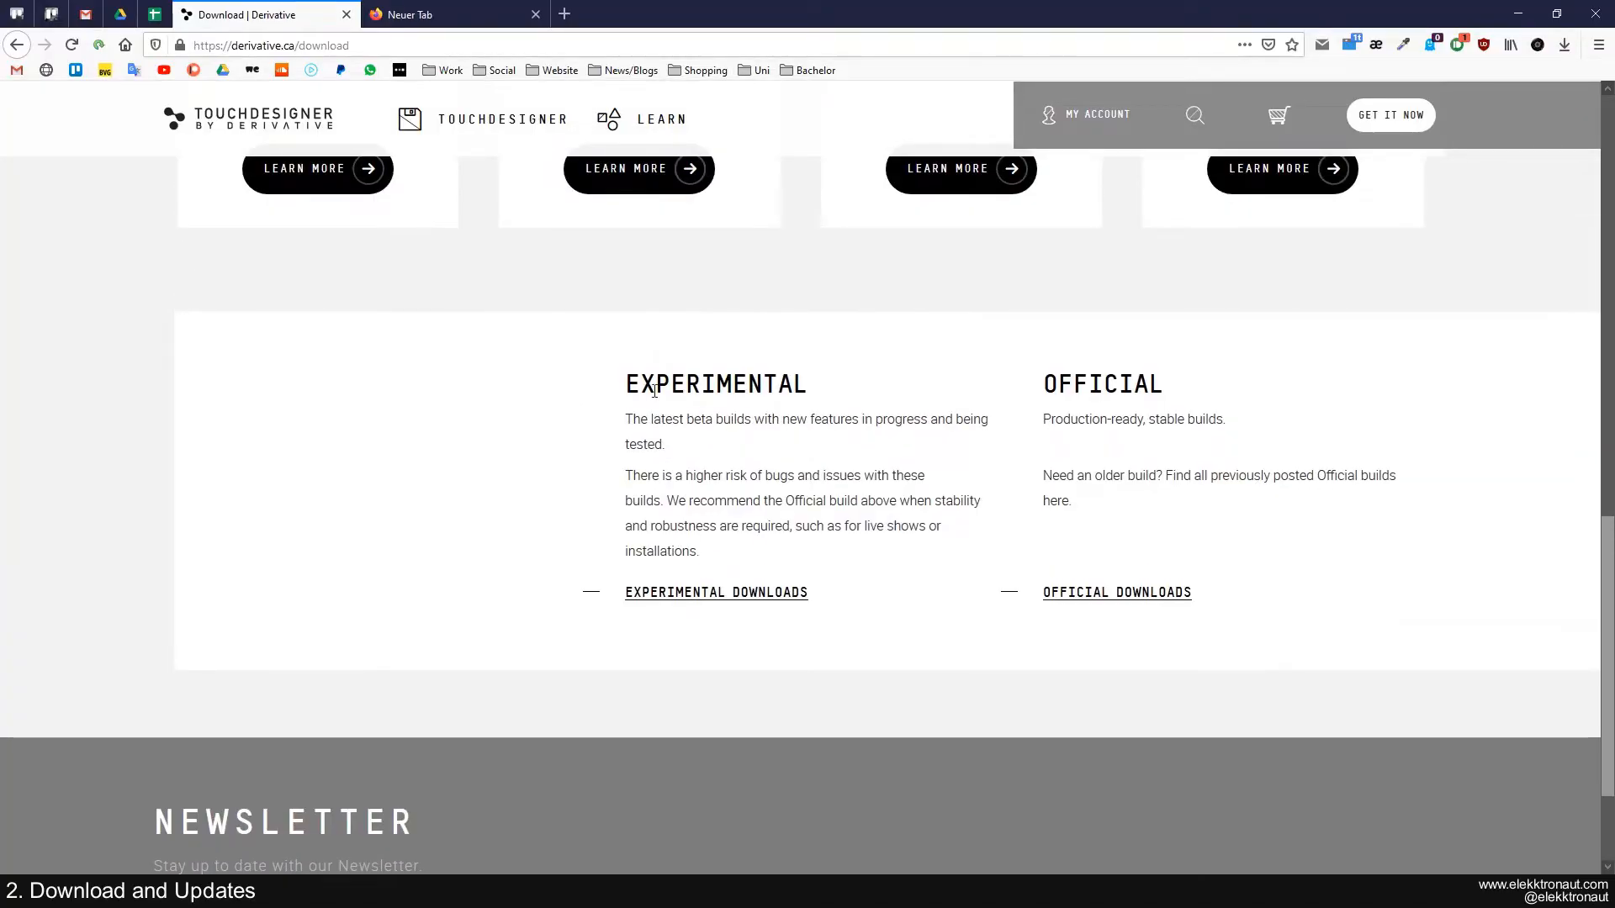
mouse_move(590, 424)
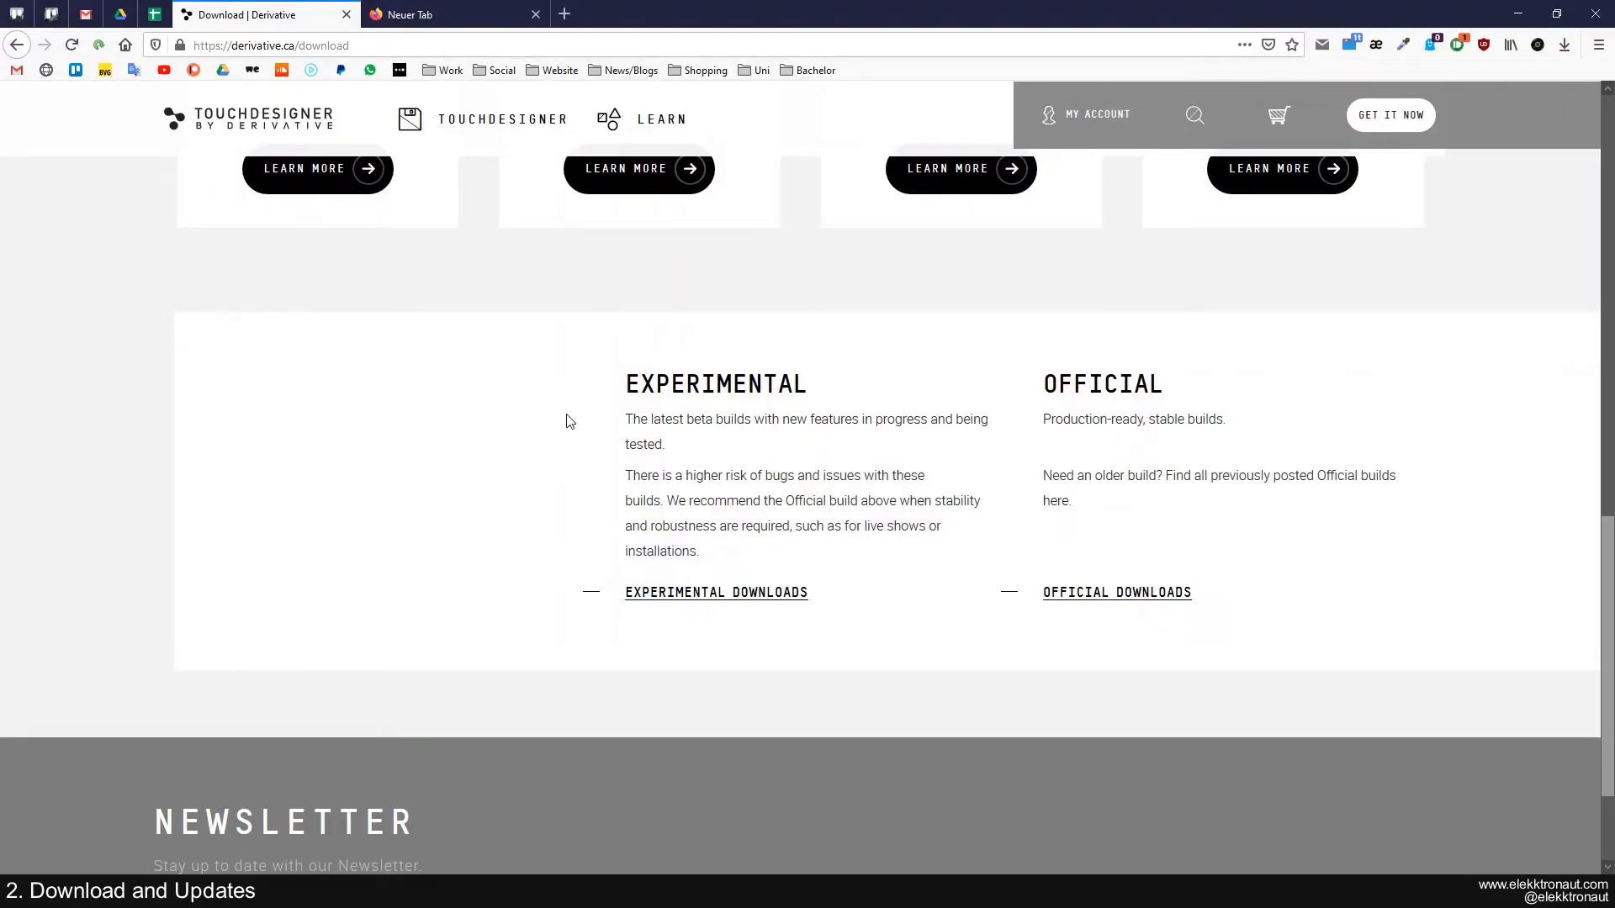
mouse_move(587, 436)
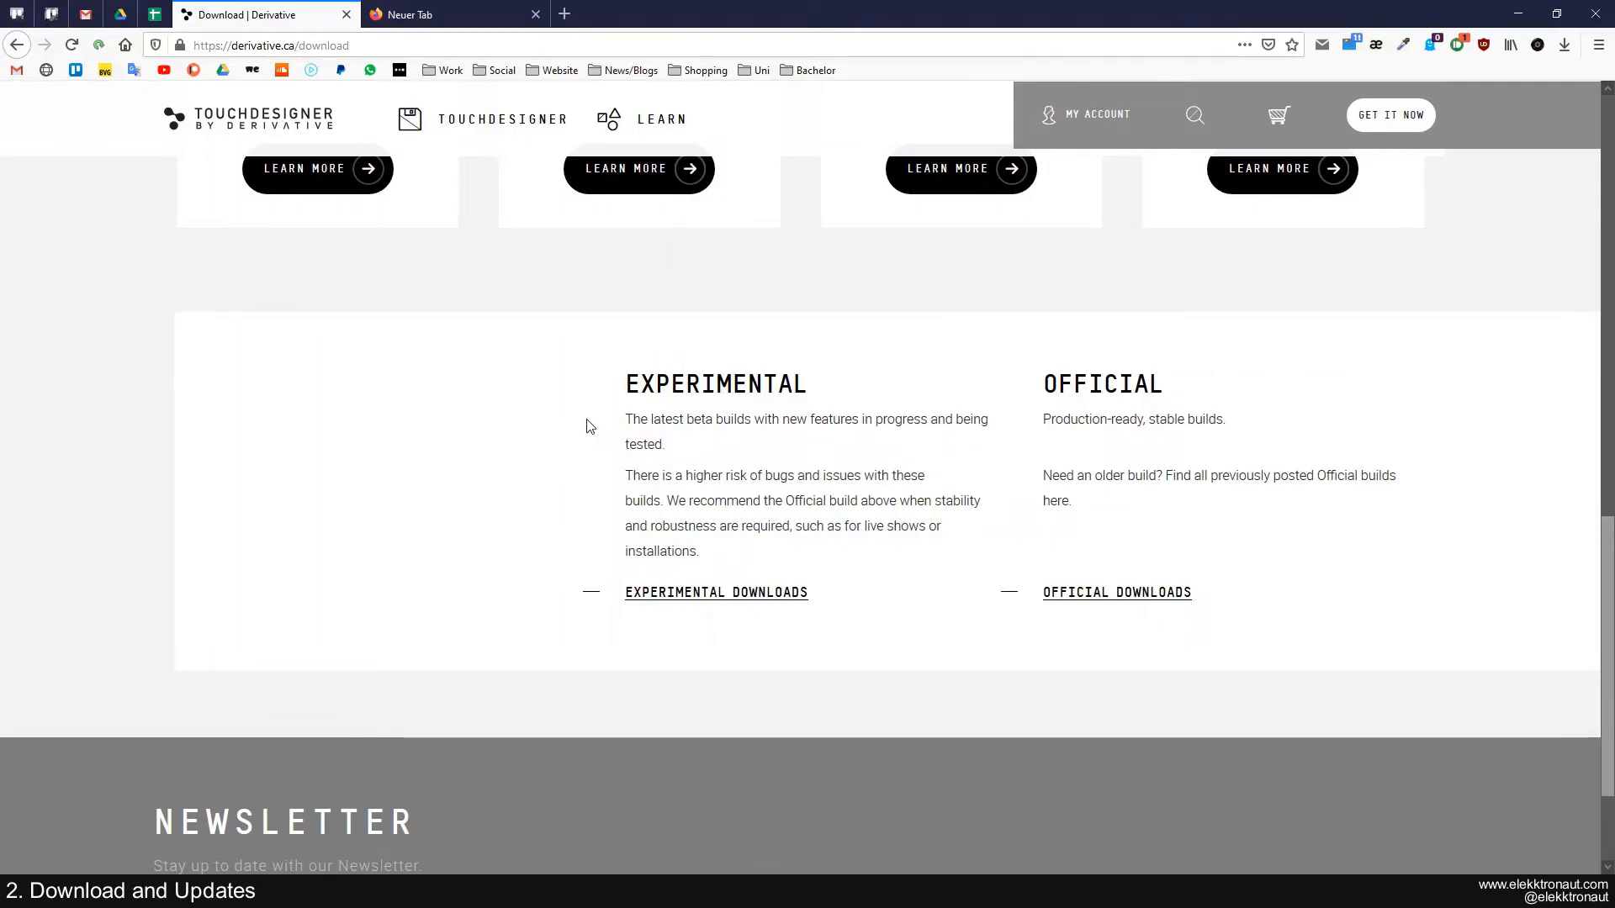
mouse_move(546, 492)
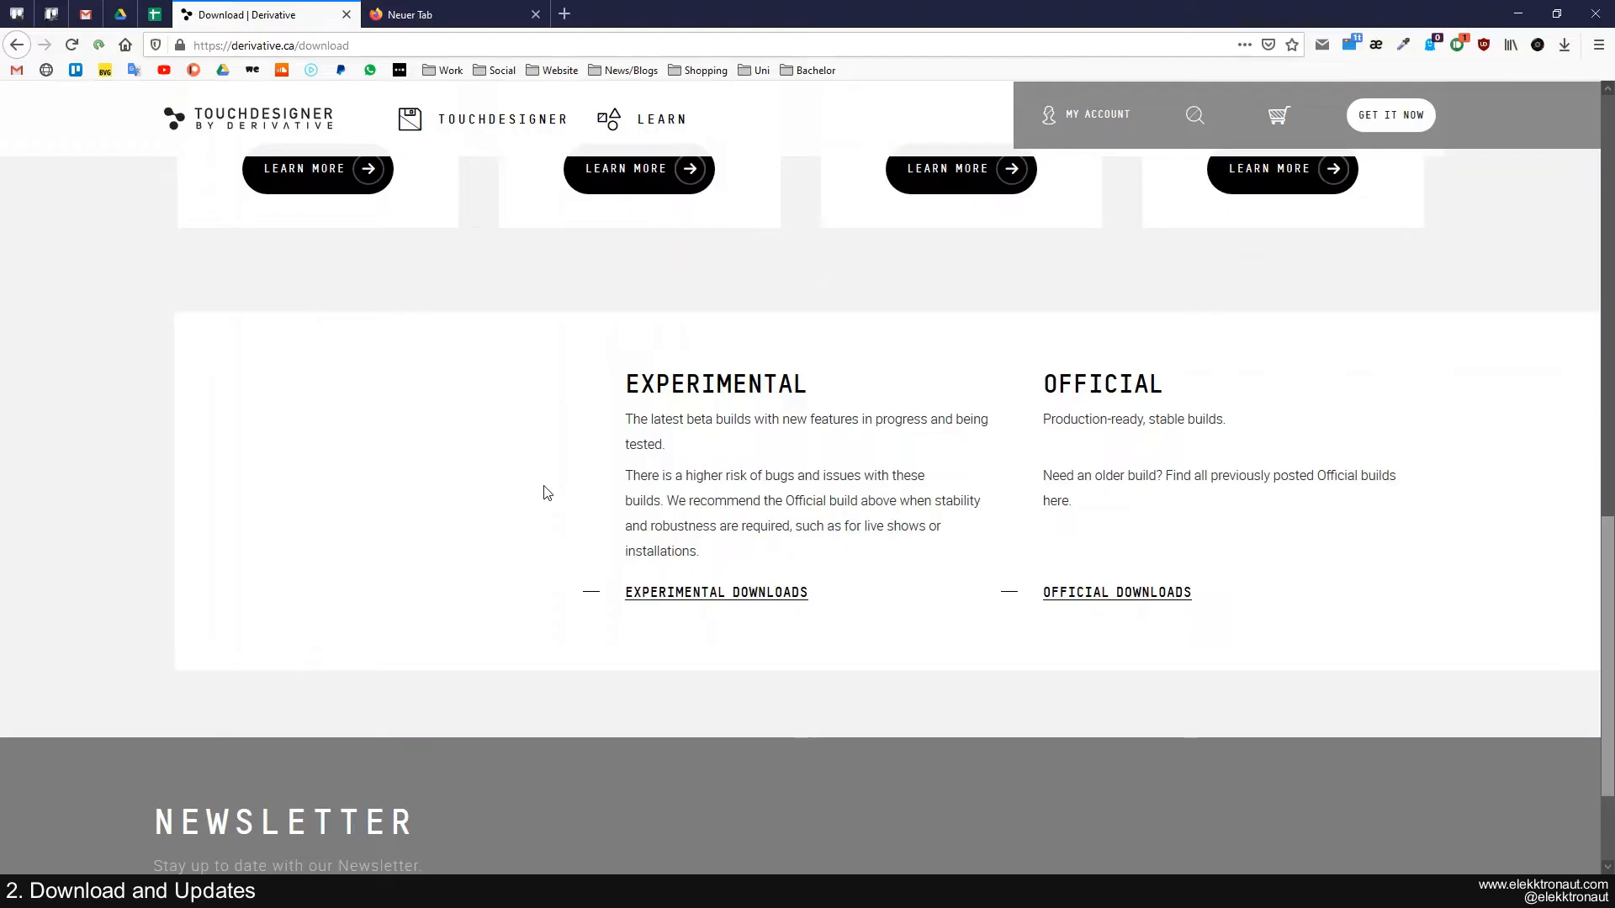
mouse_move(550, 585)
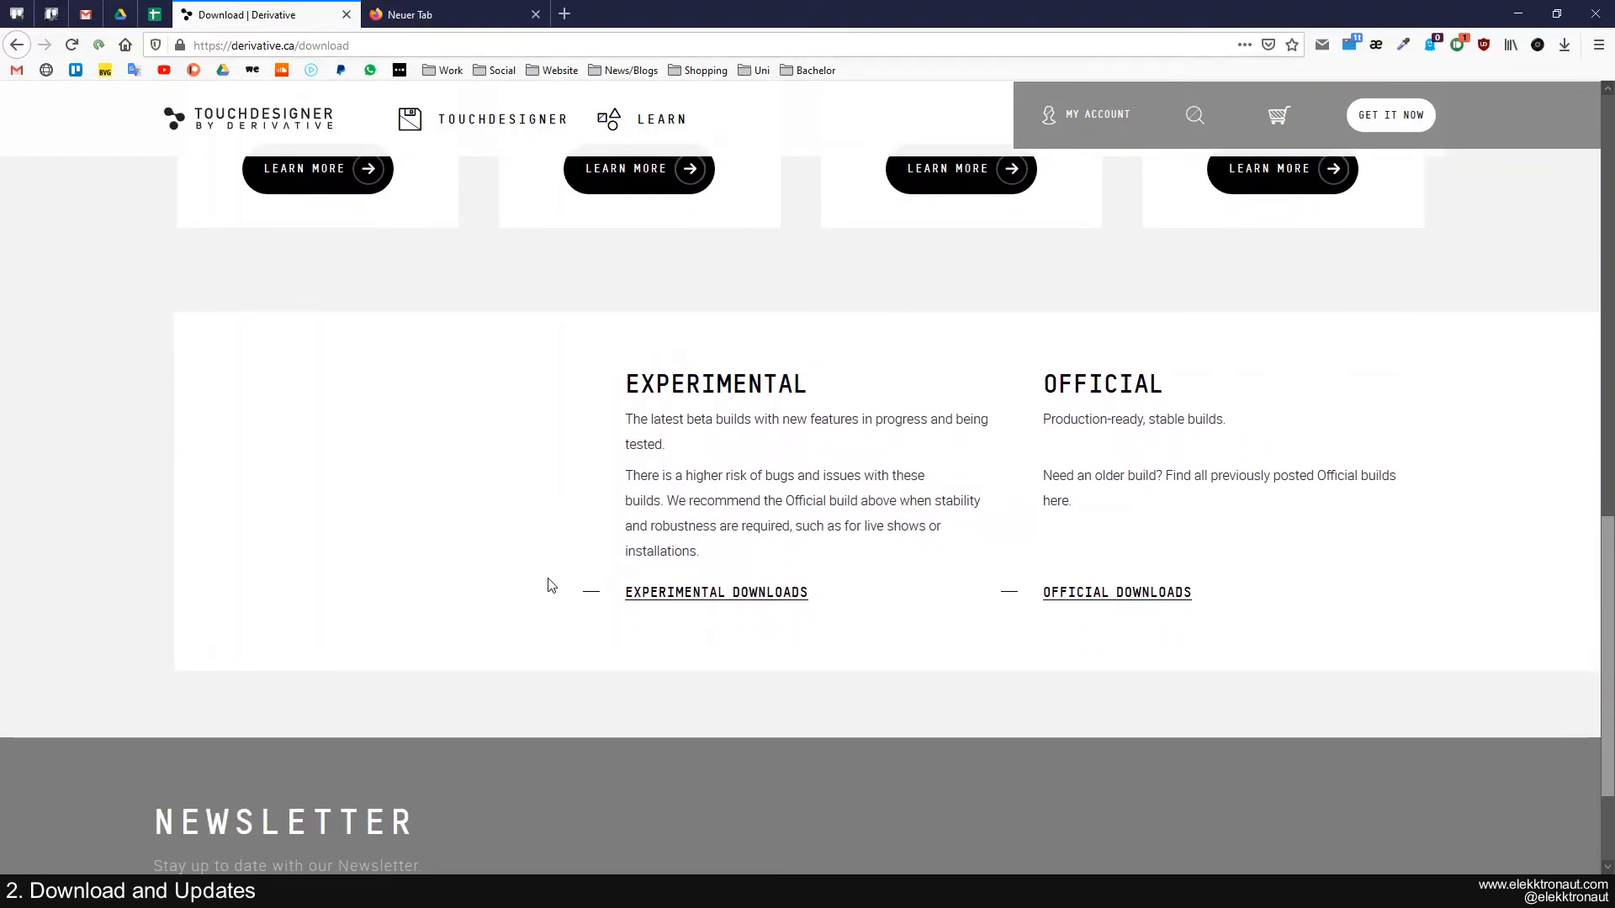
mouse_move(705, 595)
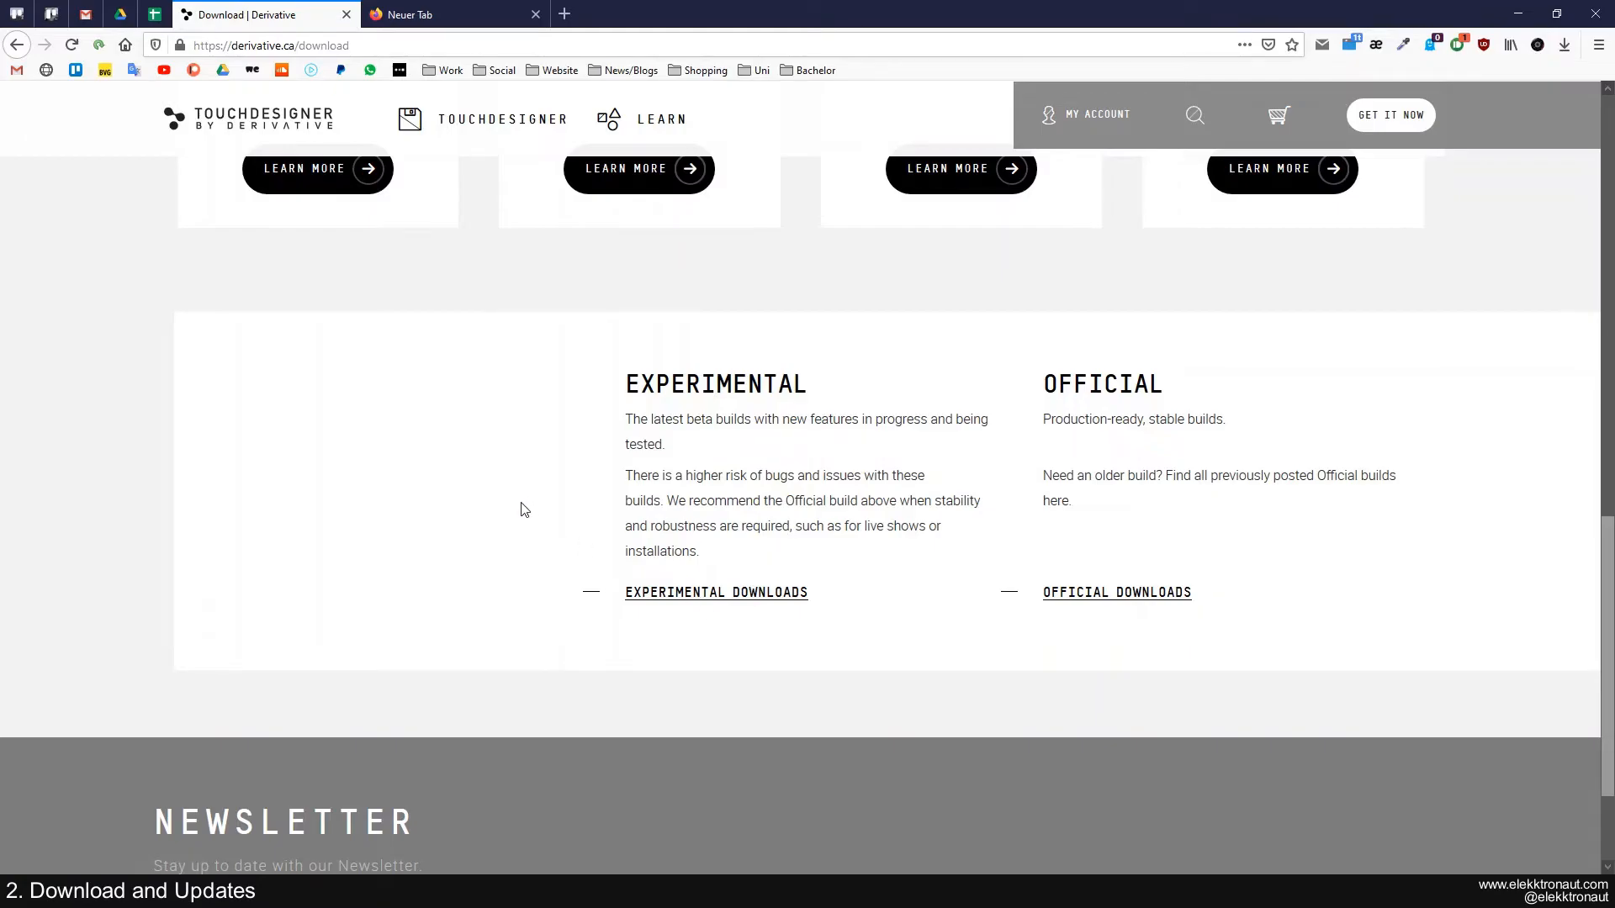
mouse_move(518, 493)
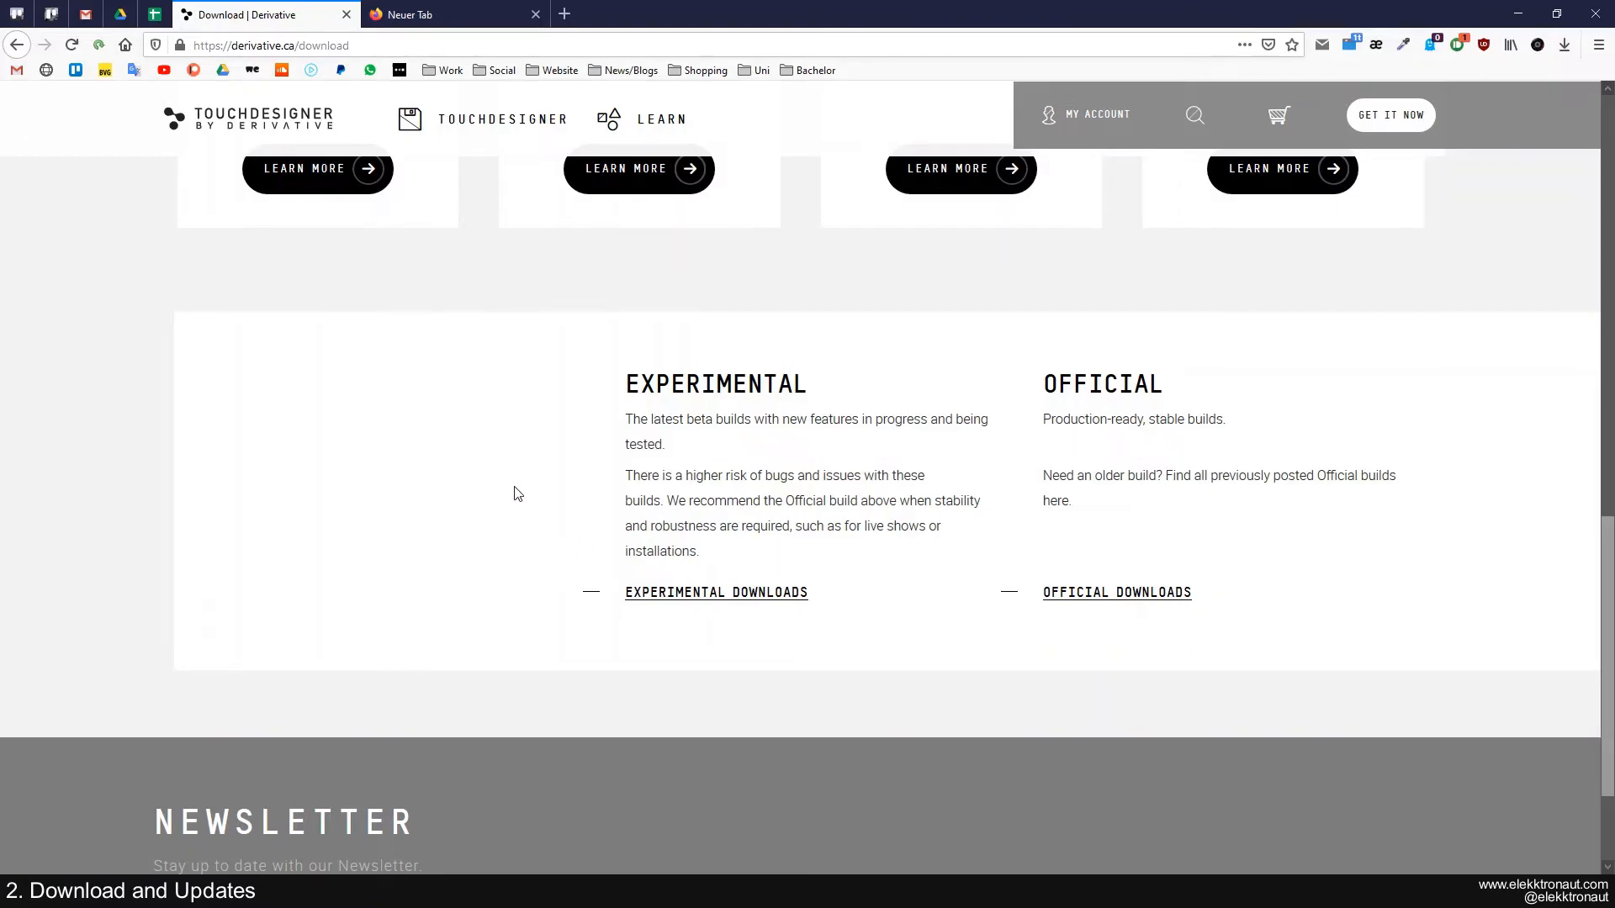